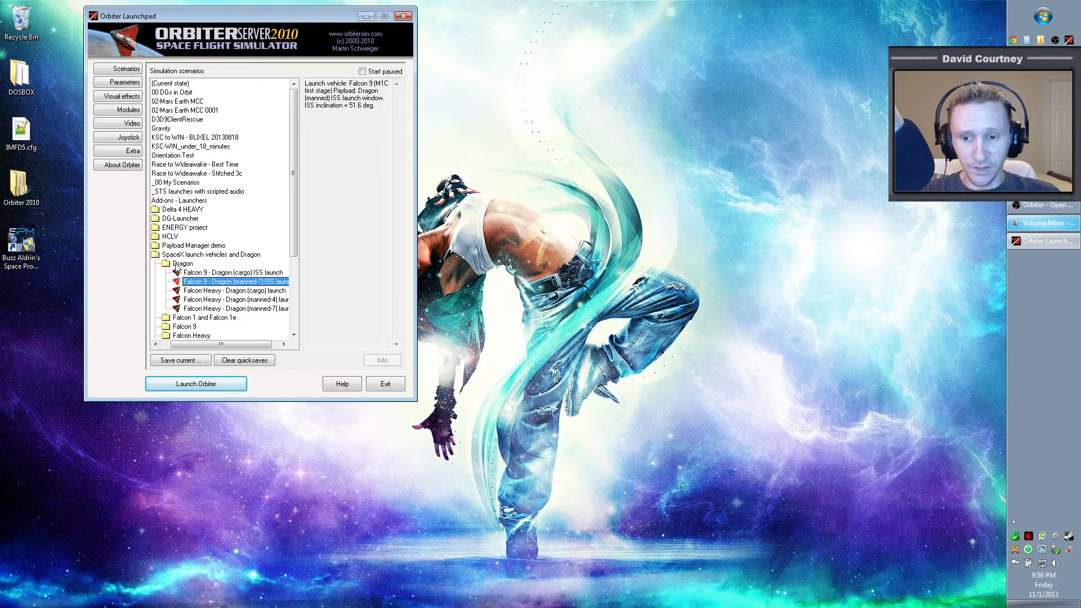
{"action": "mouse_move", "coordinate": [222, 316]}
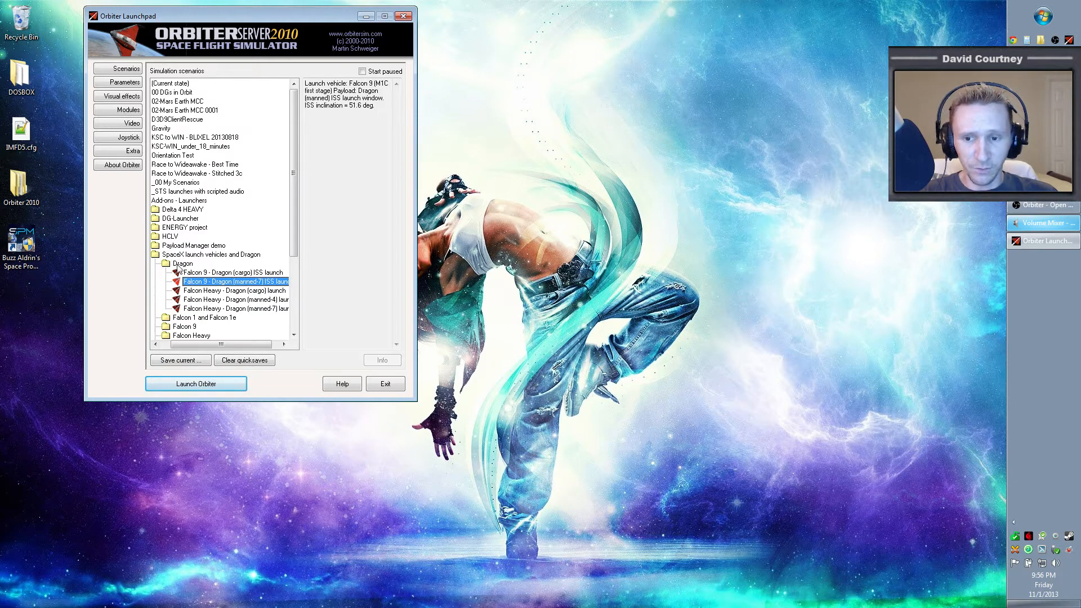
Launch the Falcon 9 - Dragon (cargo) ISS launch scenario from the Launchpad.
{"action": "left_click", "coordinate": [235, 273]}
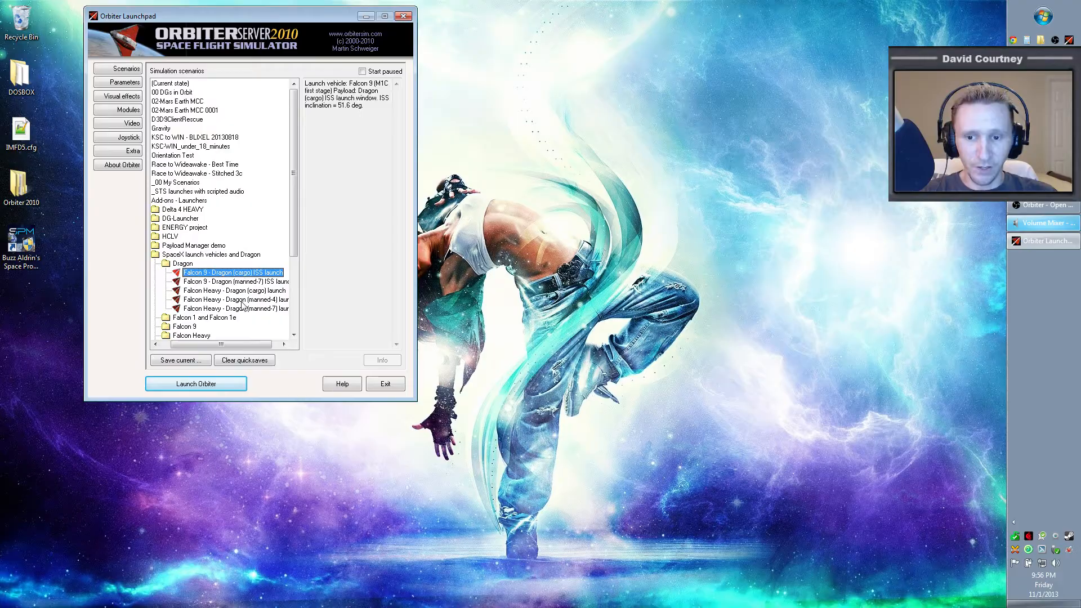
{"action": "left_click", "coordinate": [196, 382]}
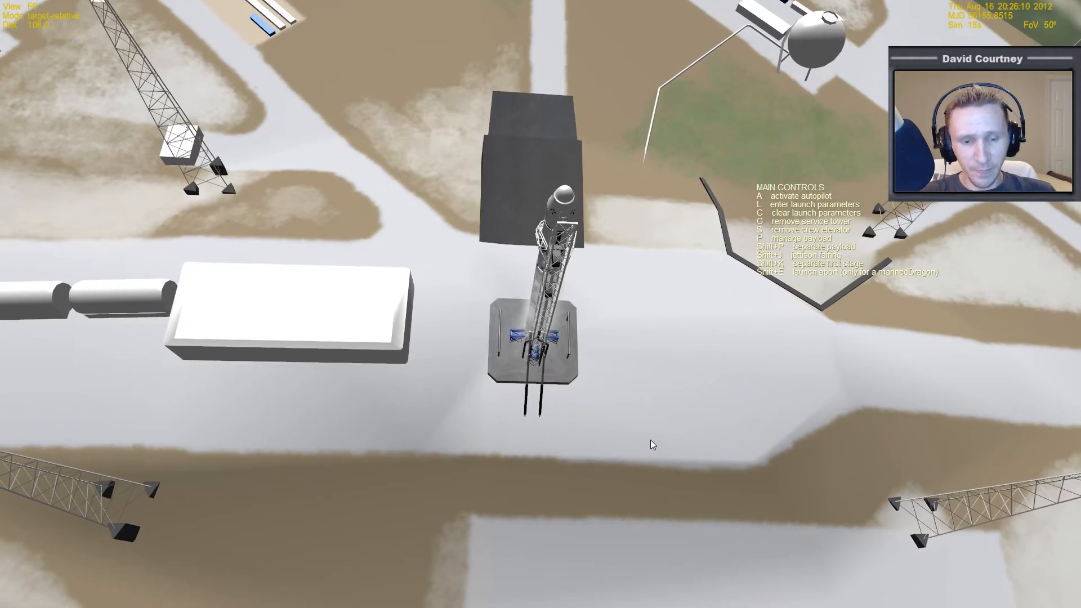
Remove the service tower so the Falcon 9 stands clear on the pad.
{"action": "key", "text": "g"}
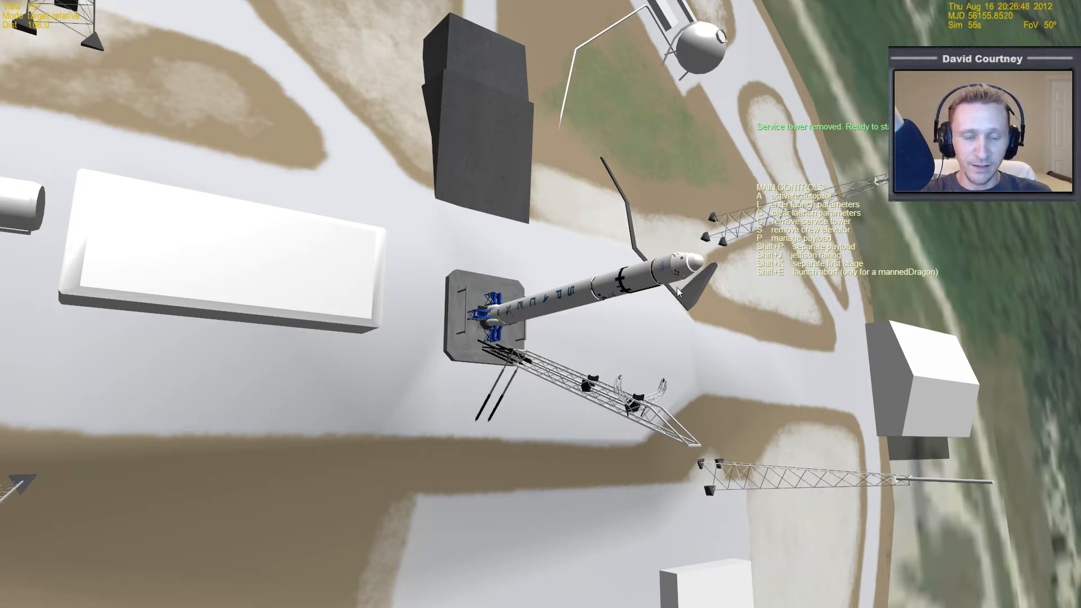
{"action": "mouse_move", "coordinate": [551, 350]}
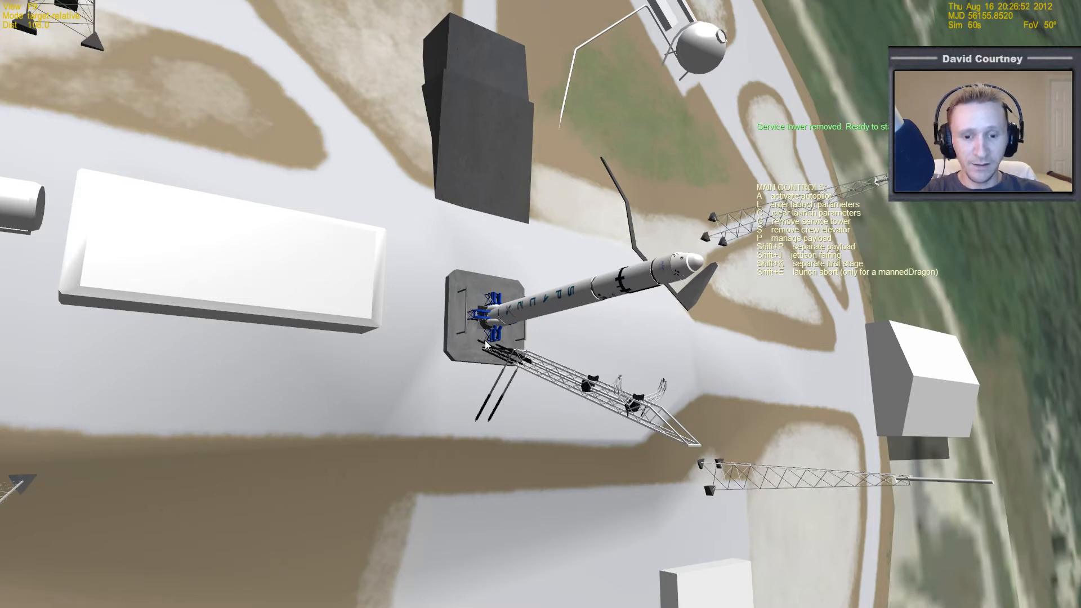
{"action": "mouse_move", "coordinate": [560, 311]}
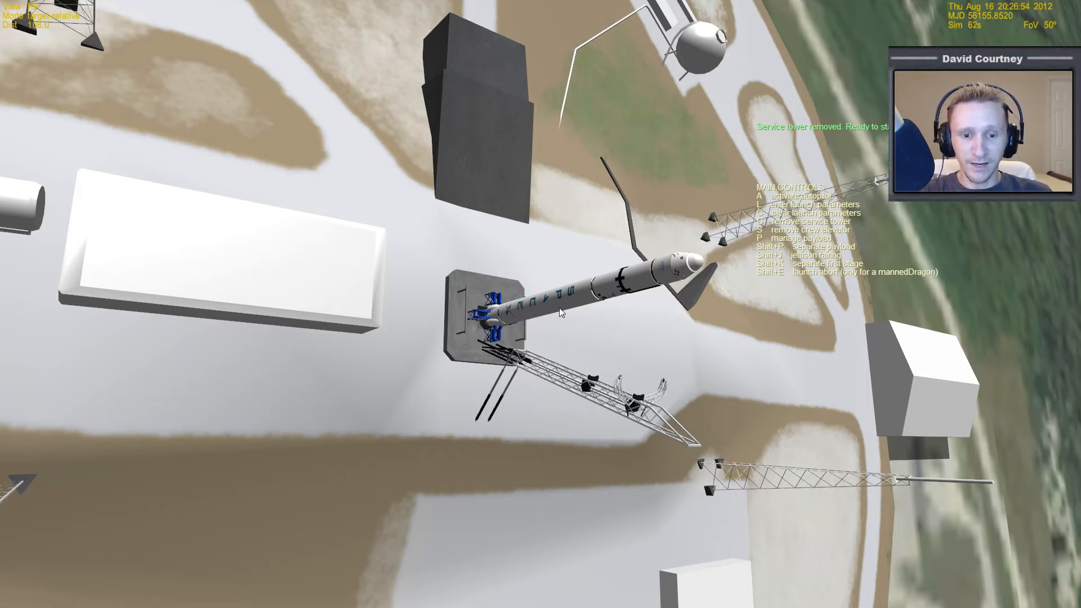
{"action": "mouse_move", "coordinate": [584, 317]}
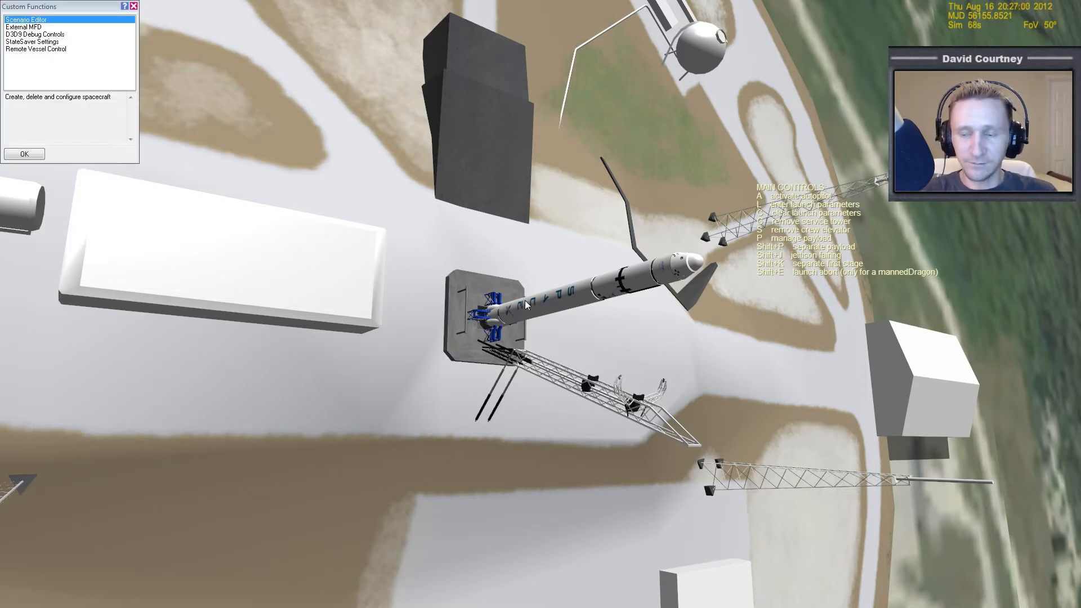
Open the Scenario Editor and edit the F9 vessel's properties.
{"action": "left_click", "coordinate": [23, 153]}
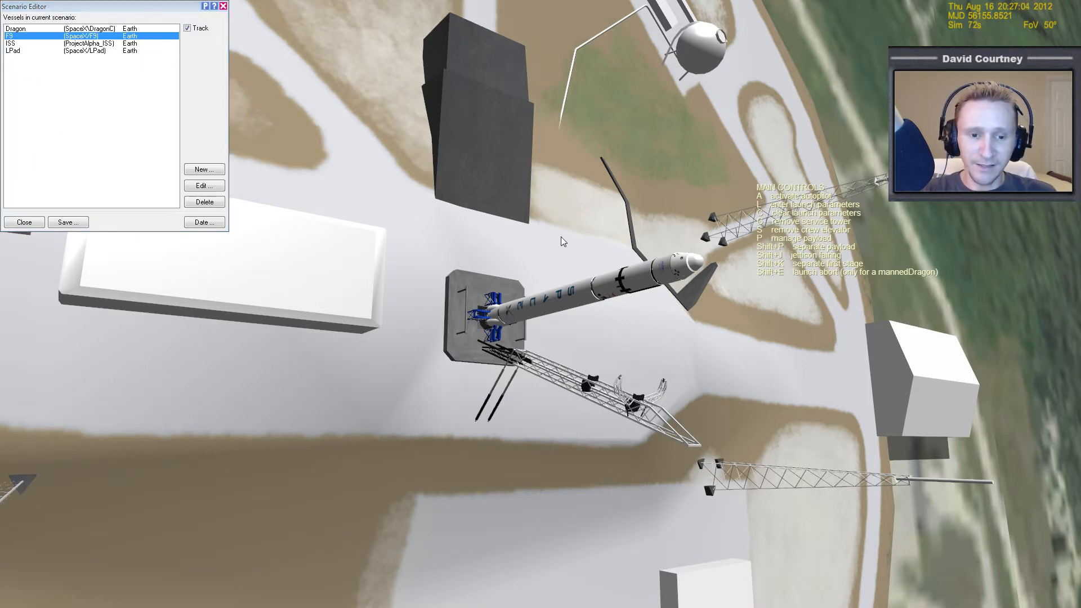
{"action": "mouse_move", "coordinate": [556, 242]}
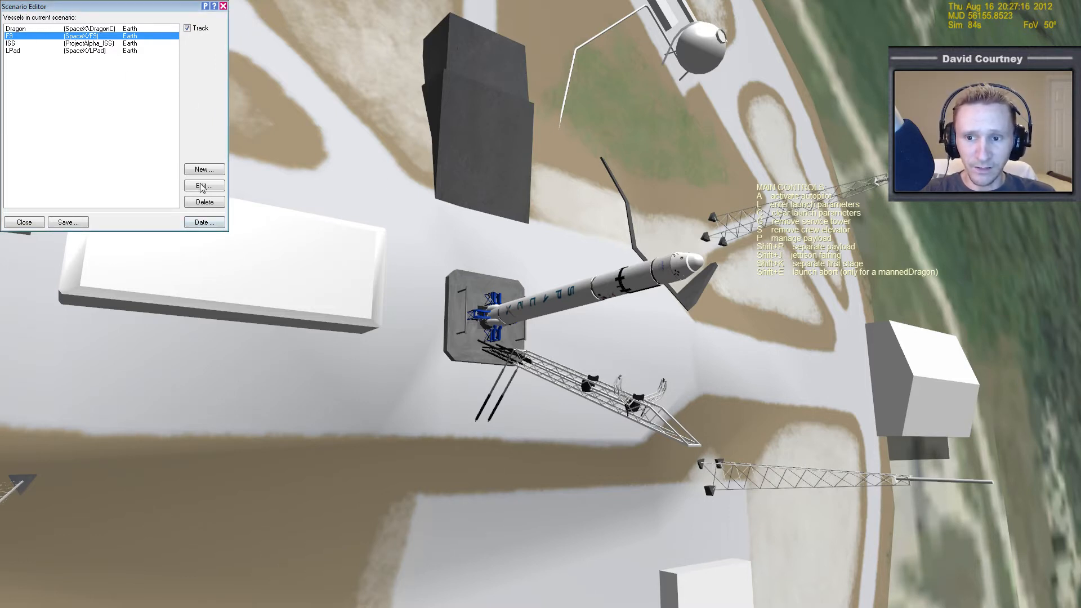
{"action": "left_click", "coordinate": [203, 186]}
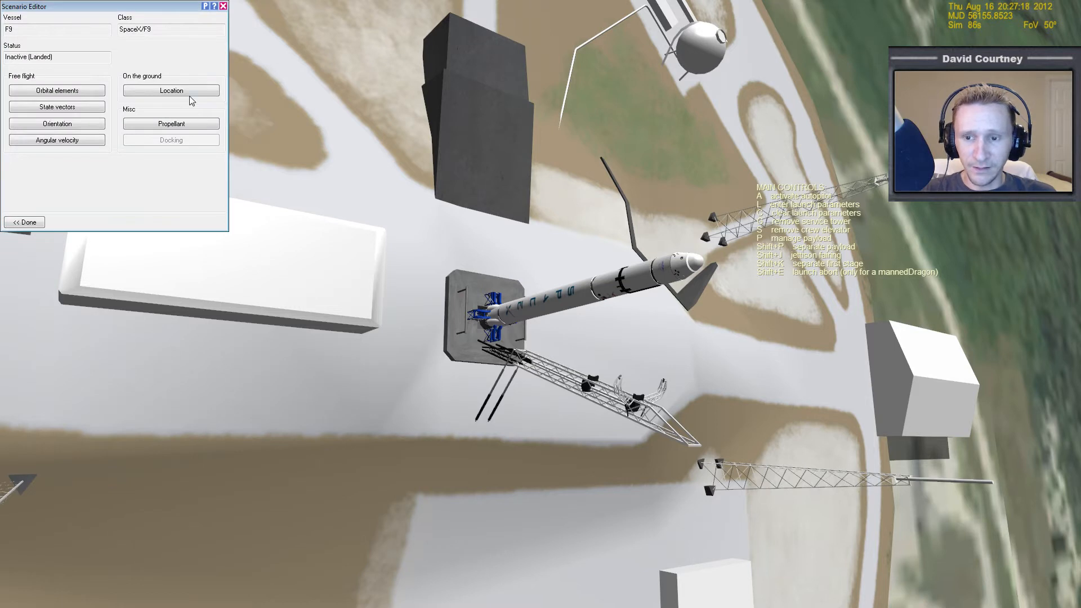
Set the F9's surface location to Wideawake International, heading 90°, and return to the overview.
{"action": "left_click", "coordinate": [170, 90]}
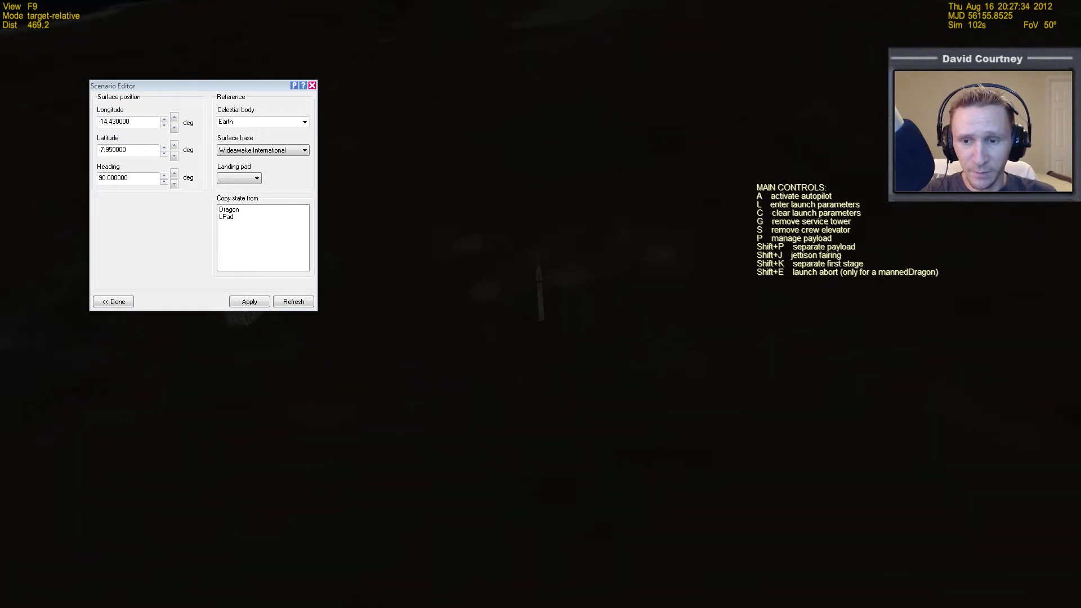
{"action": "left_click", "coordinate": [113, 301]}
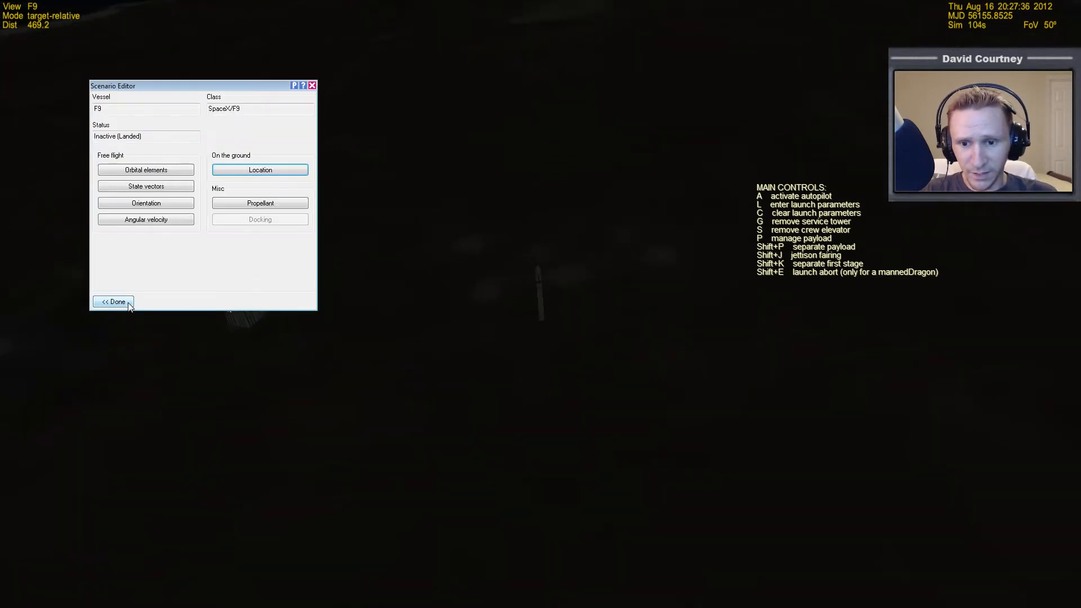
Move the scenario clock back two hours to 14:27:40 on 16 Aug 2012.
{"action": "left_click", "coordinate": [113, 302]}
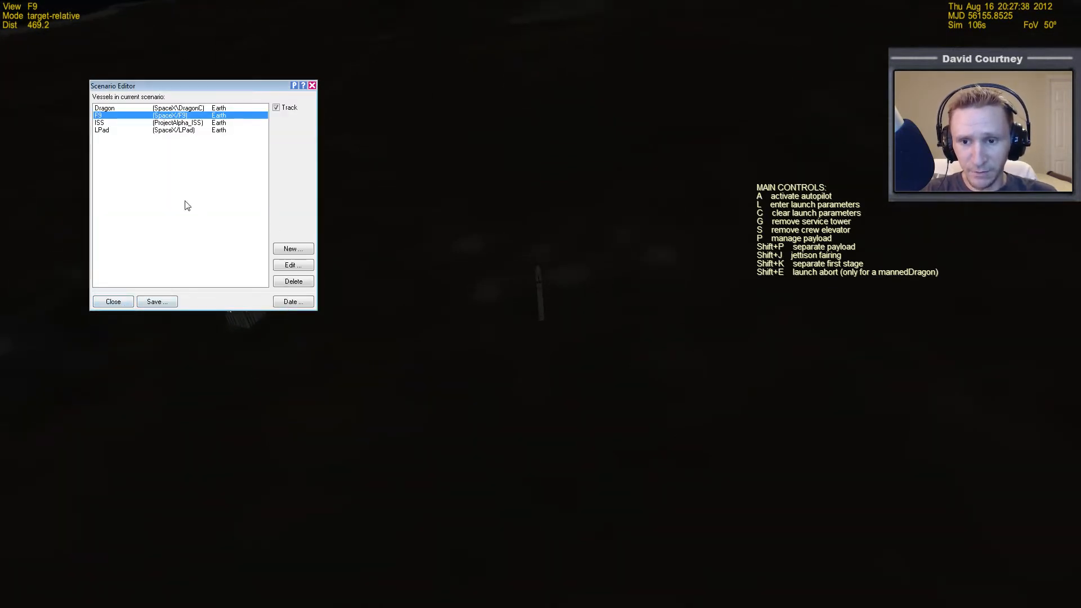
{"action": "left_click", "coordinate": [292, 301]}
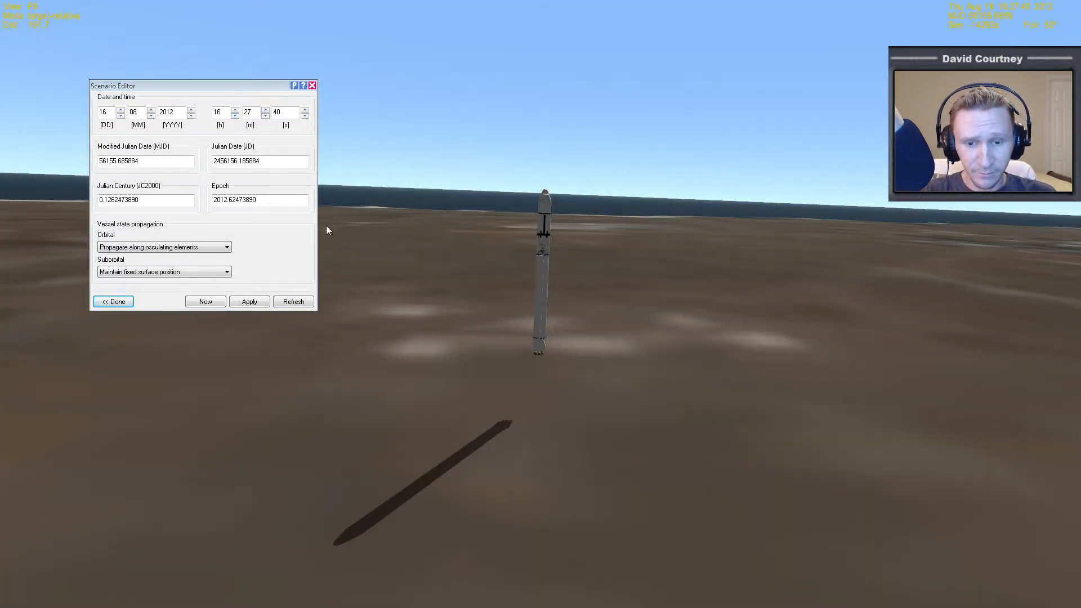
{"action": "left_click", "coordinate": [235, 115]}
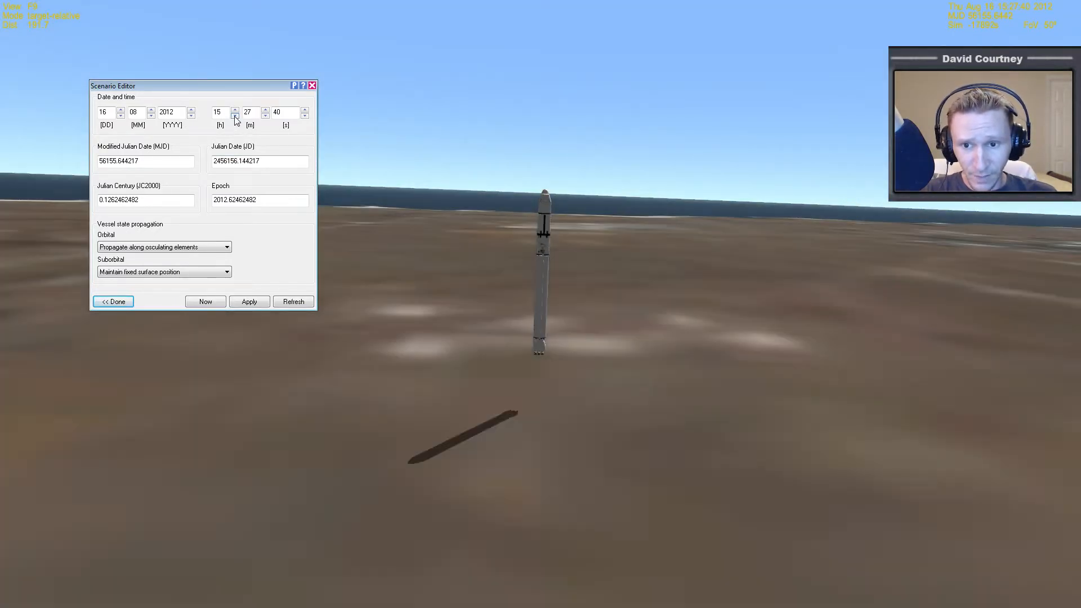
{"action": "left_click", "coordinate": [235, 115]}
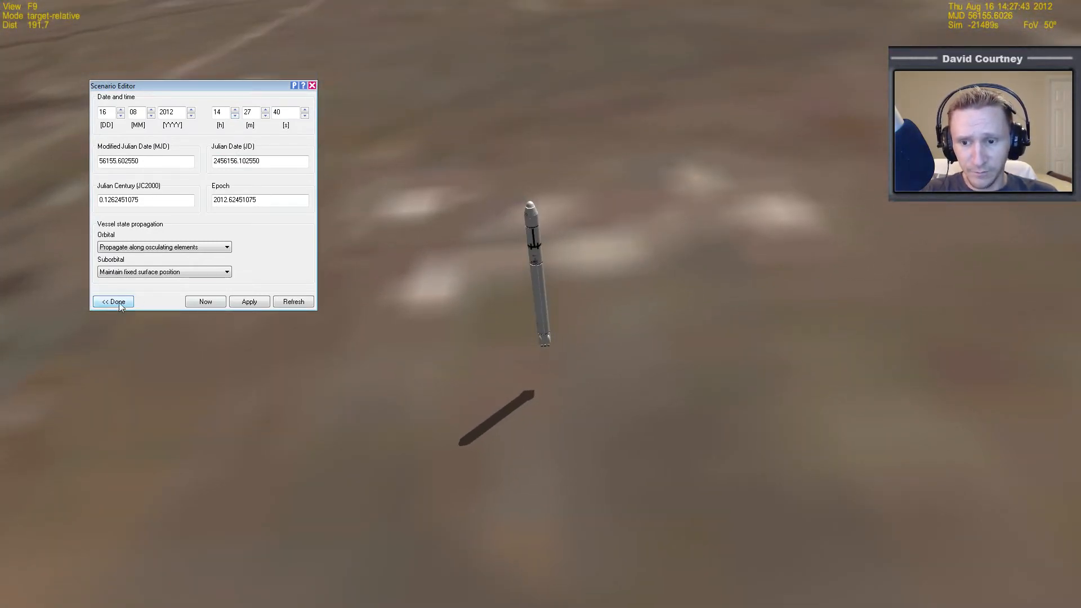
{"action": "left_click", "coordinate": [113, 302]}
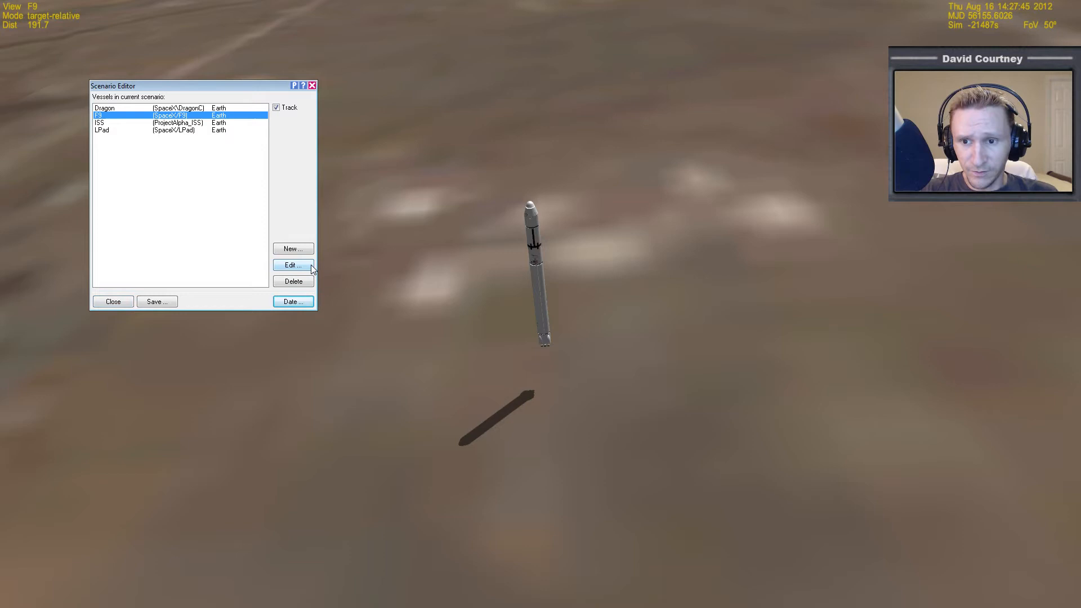
Nudge the F9 to longitude -14.442° and latitude -7.969°, beside the launch pad.
{"action": "left_click", "coordinate": [293, 265]}
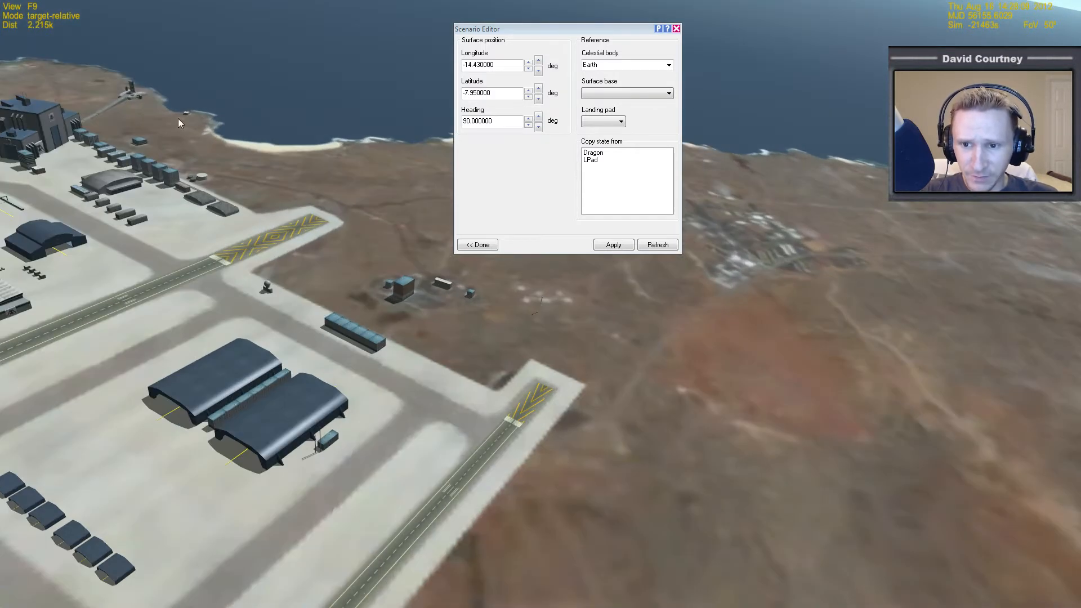
{"action": "mouse_move", "coordinate": [114, 113]}
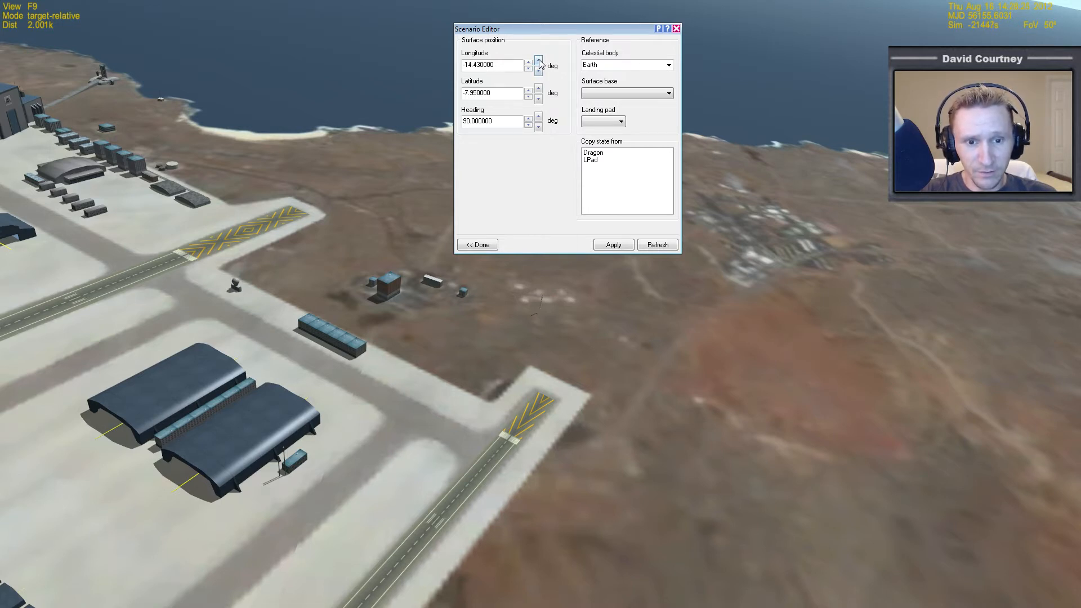
{"action": "left_click", "coordinate": [538, 62]}
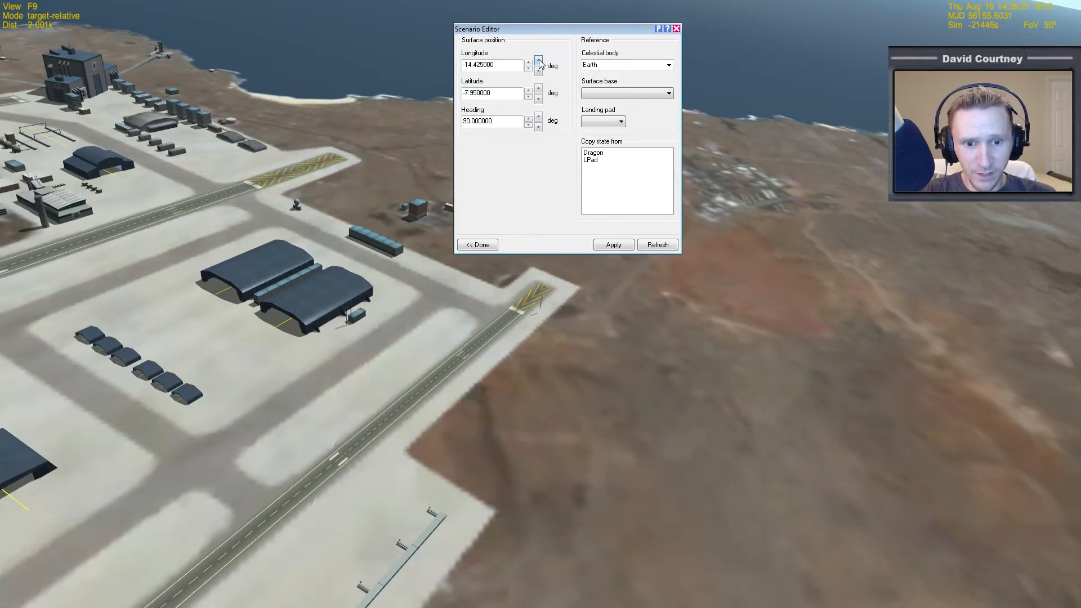
{"action": "left_click", "coordinate": [538, 62]}
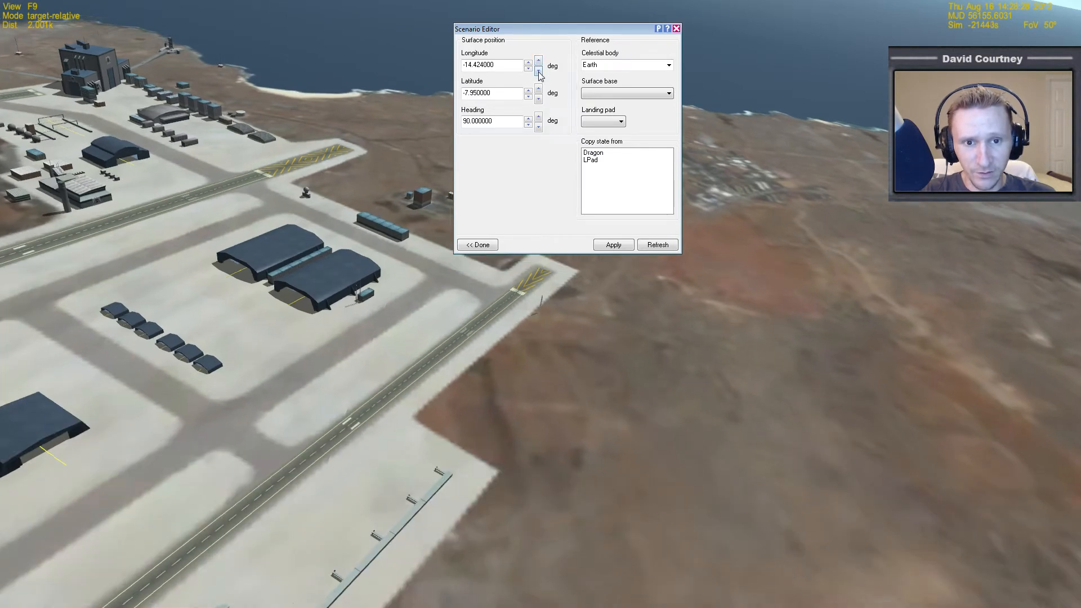
{"action": "left_click", "coordinate": [538, 67]}
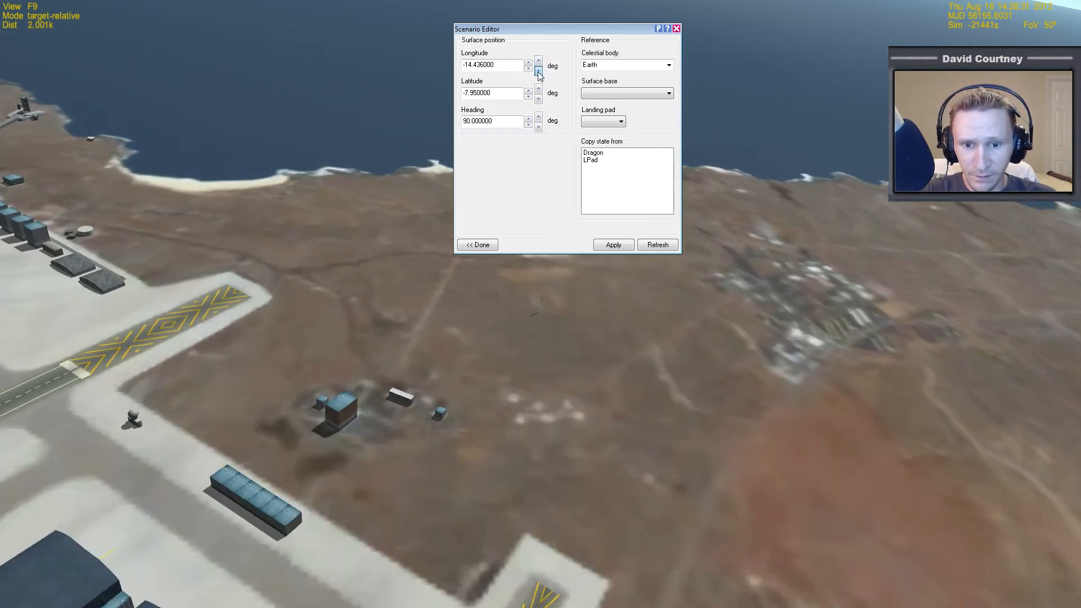
{"action": "left_click", "coordinate": [538, 69]}
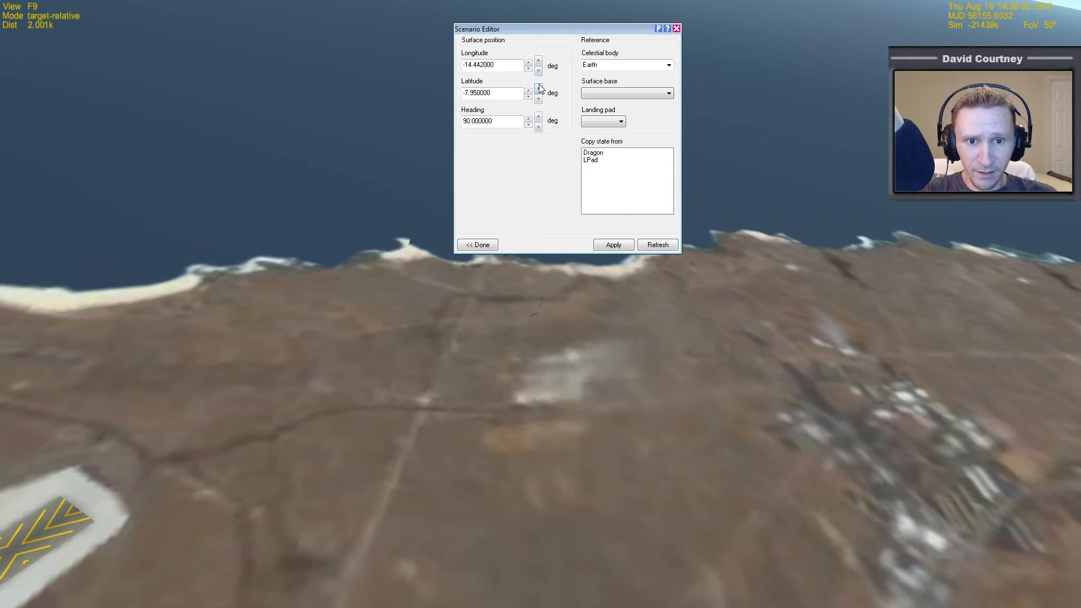
{"action": "left_click", "coordinate": [538, 97]}
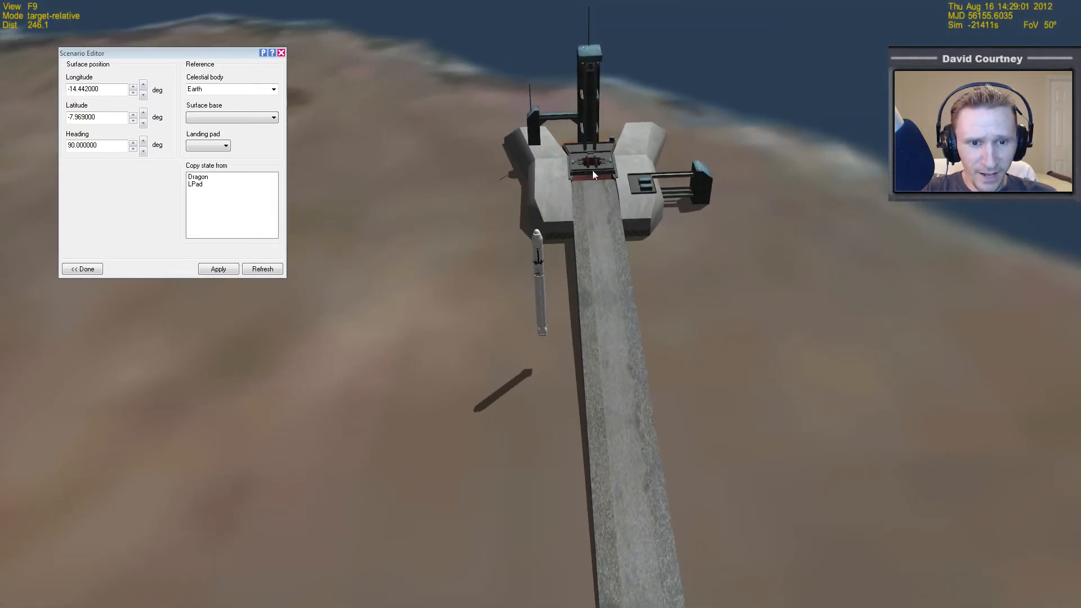
Step the F9's longitude to -14.443220° alongside the pad's flame trench.
{"action": "left_click", "coordinate": [143, 86]}
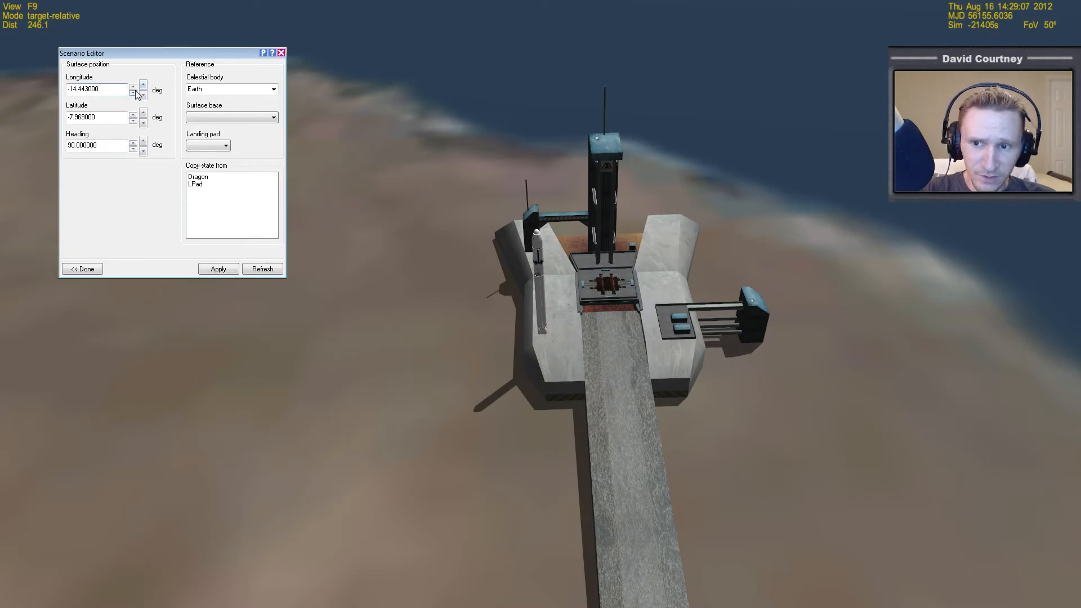
{"action": "left_click", "coordinate": [133, 92]}
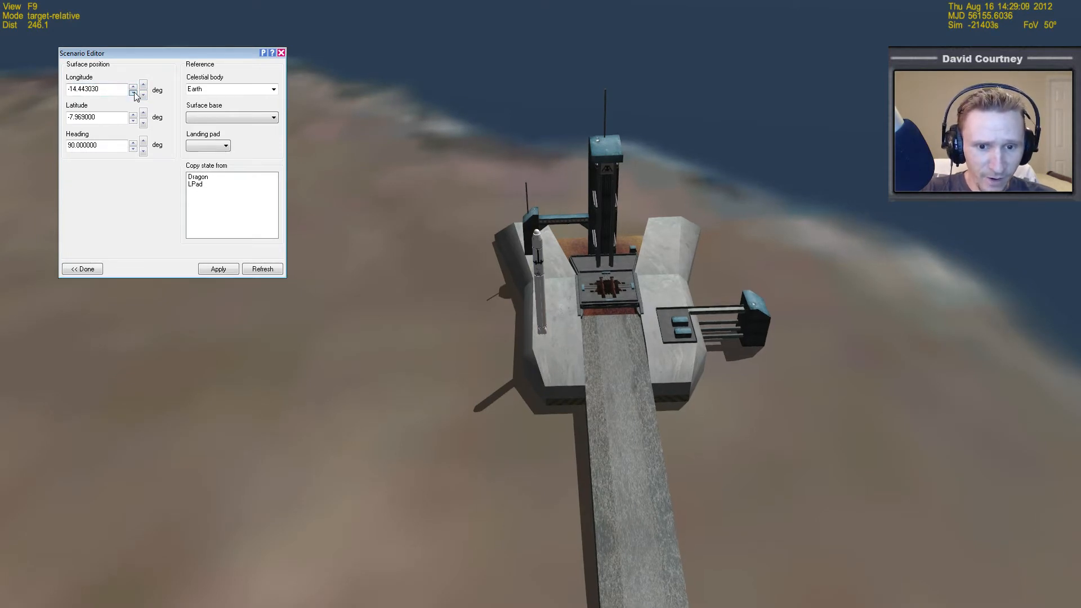
{"action": "left_click", "coordinate": [133, 94]}
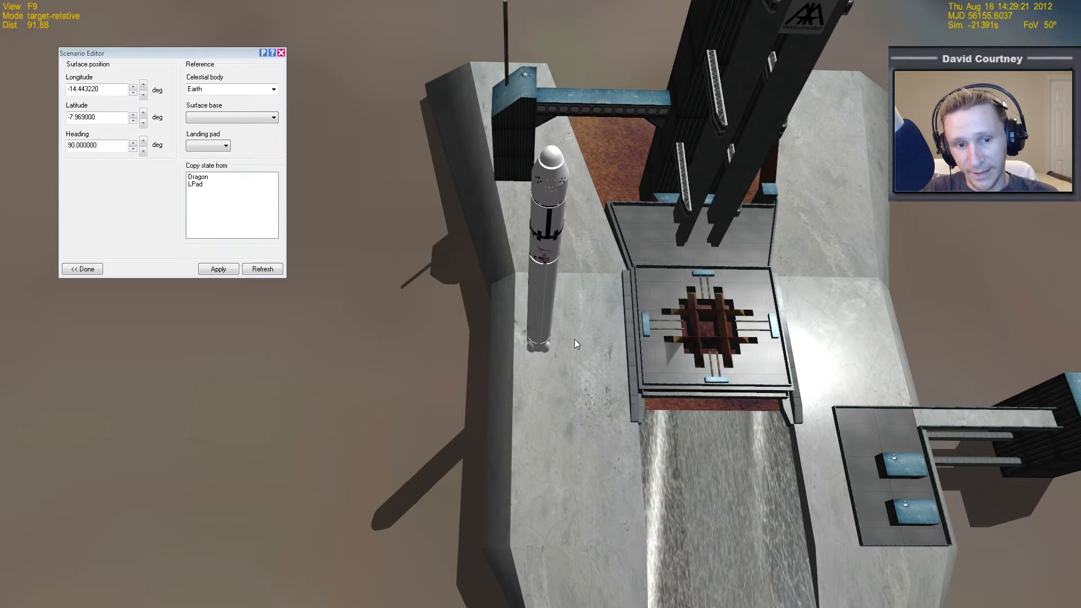
{"action": "mouse_move", "coordinate": [695, 330]}
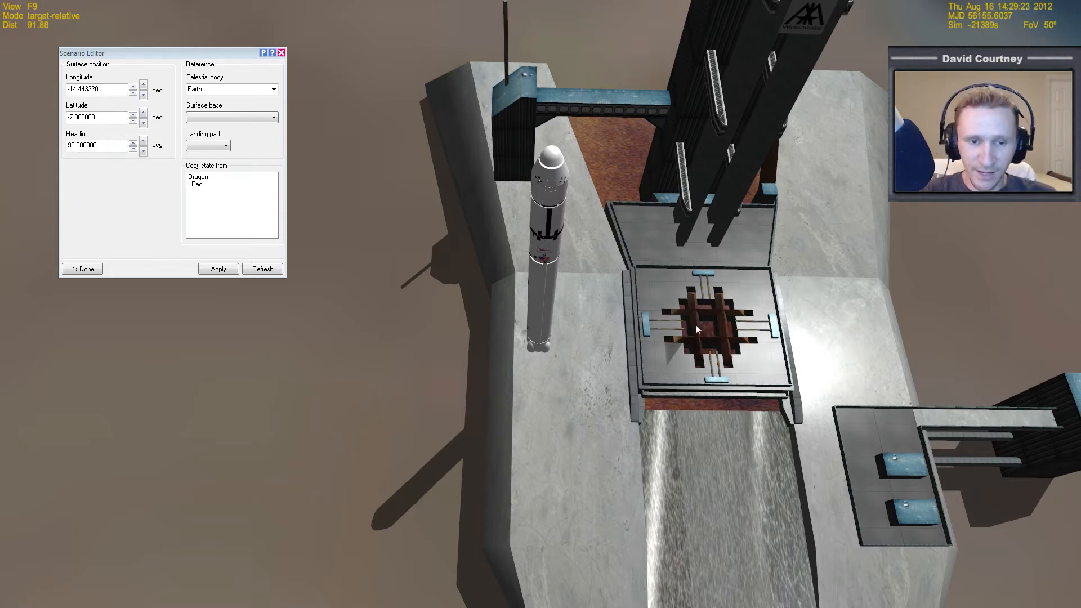
{"action": "mouse_move", "coordinate": [715, 338]}
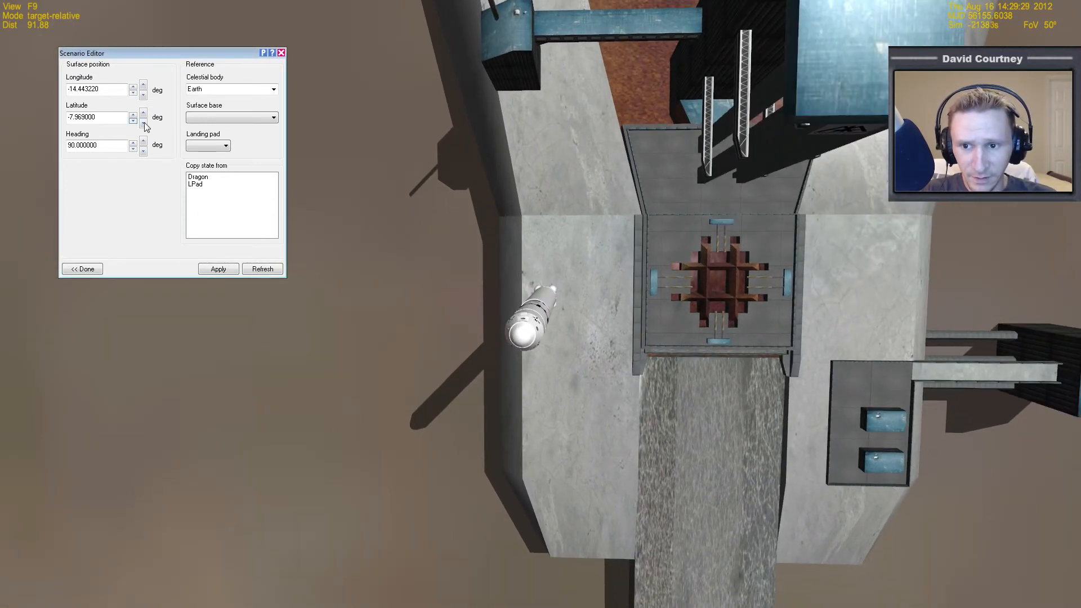
Step the F9's latitude to about -7.96876° to centre it on the launch mount.
{"action": "left_click", "coordinate": [133, 121]}
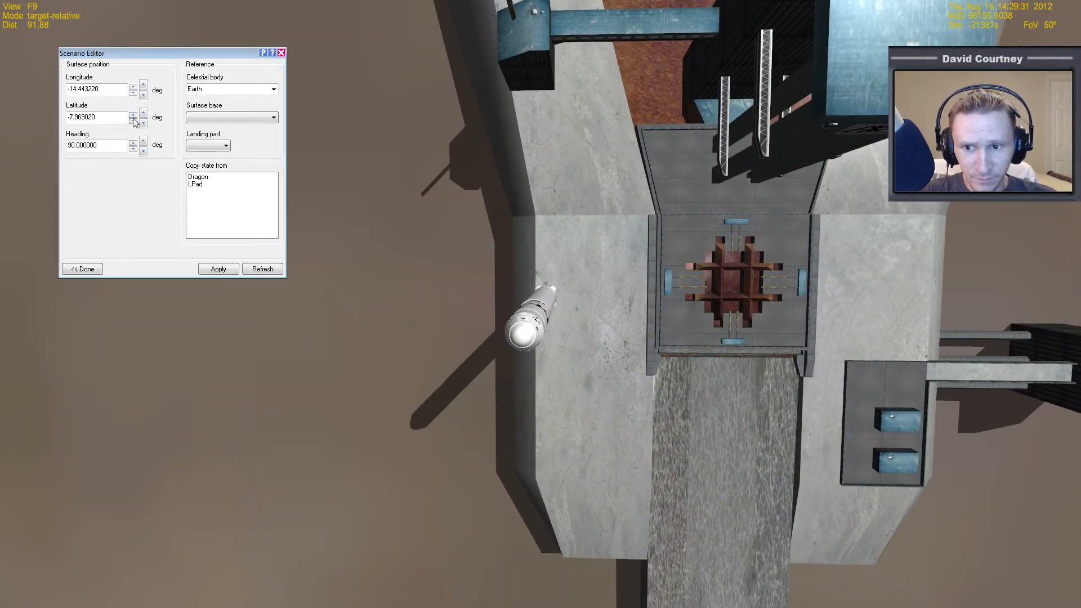
{"action": "left_click", "coordinate": [132, 115]}
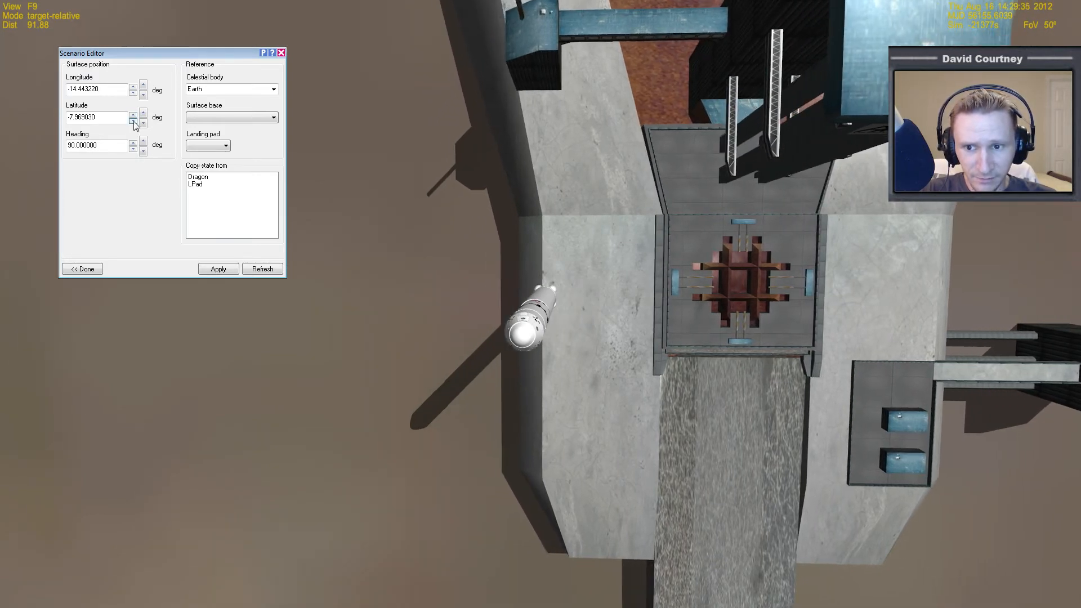
{"action": "left_click", "coordinate": [133, 115]}
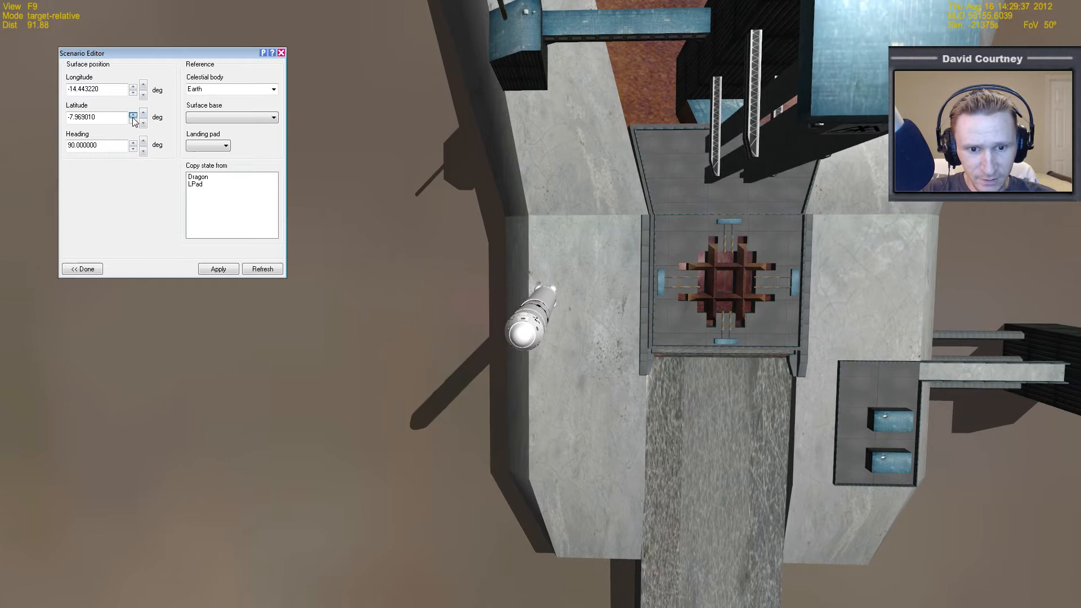
{"action": "left_click", "coordinate": [133, 114]}
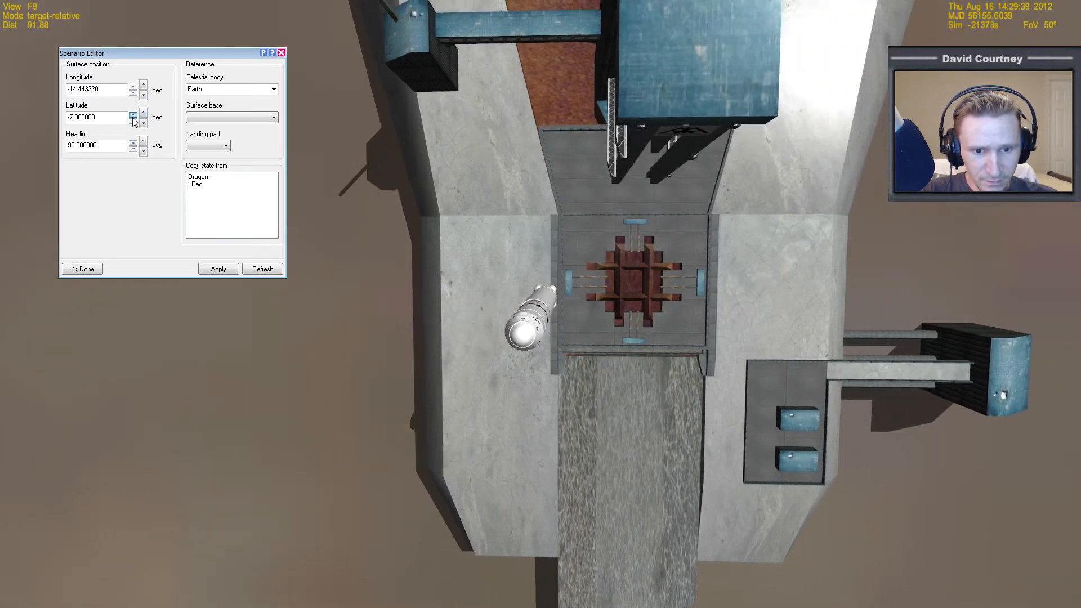
{"action": "left_click", "coordinate": [133, 120]}
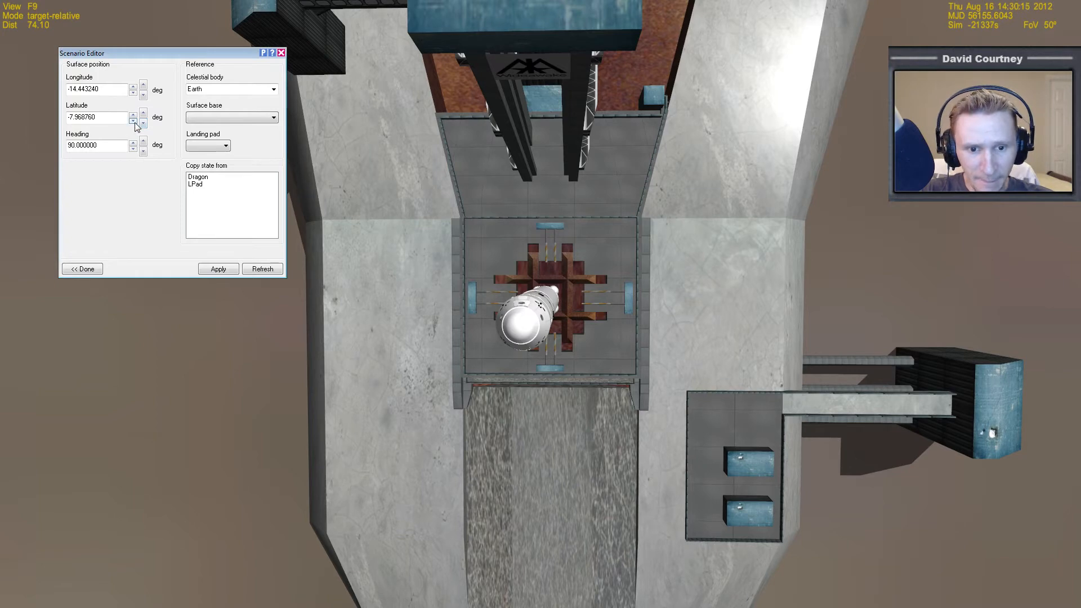
{"action": "left_click", "coordinate": [133, 114]}
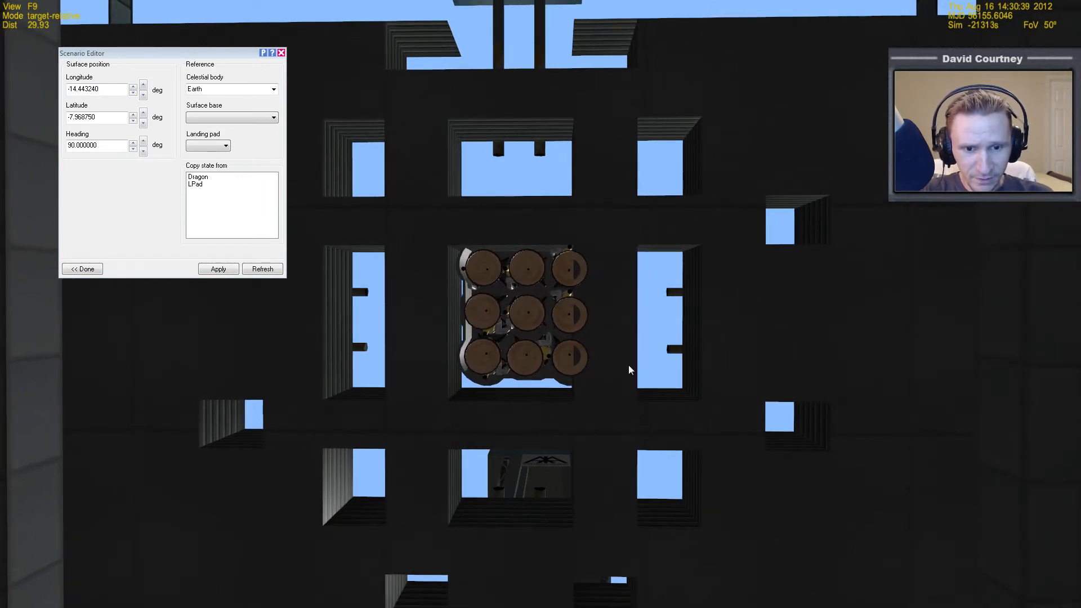
{"action": "mouse_move", "coordinate": [575, 272]}
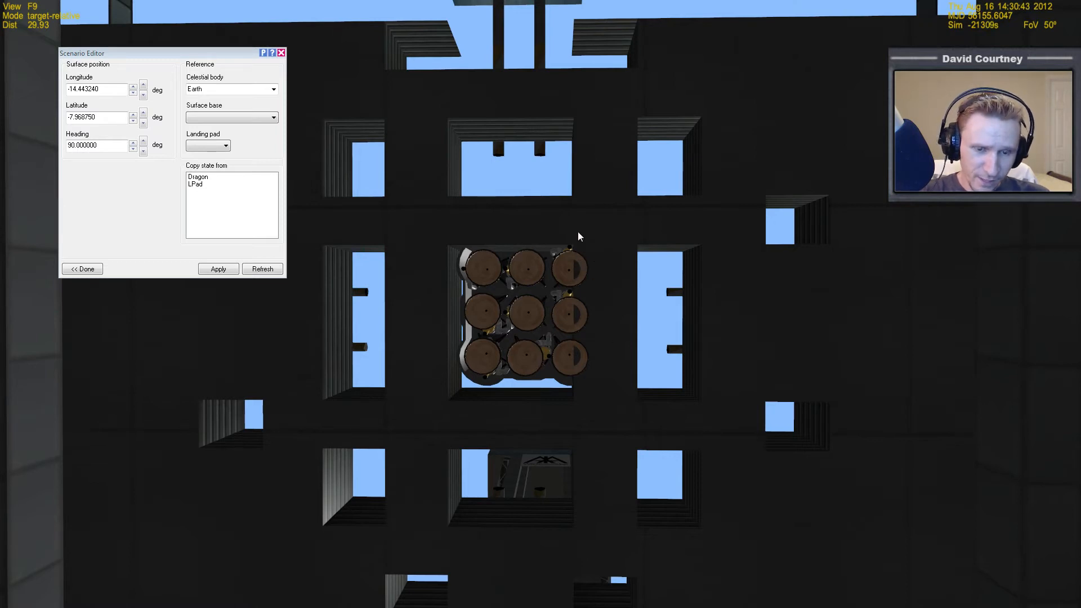
{"action": "mouse_move", "coordinate": [585, 268]}
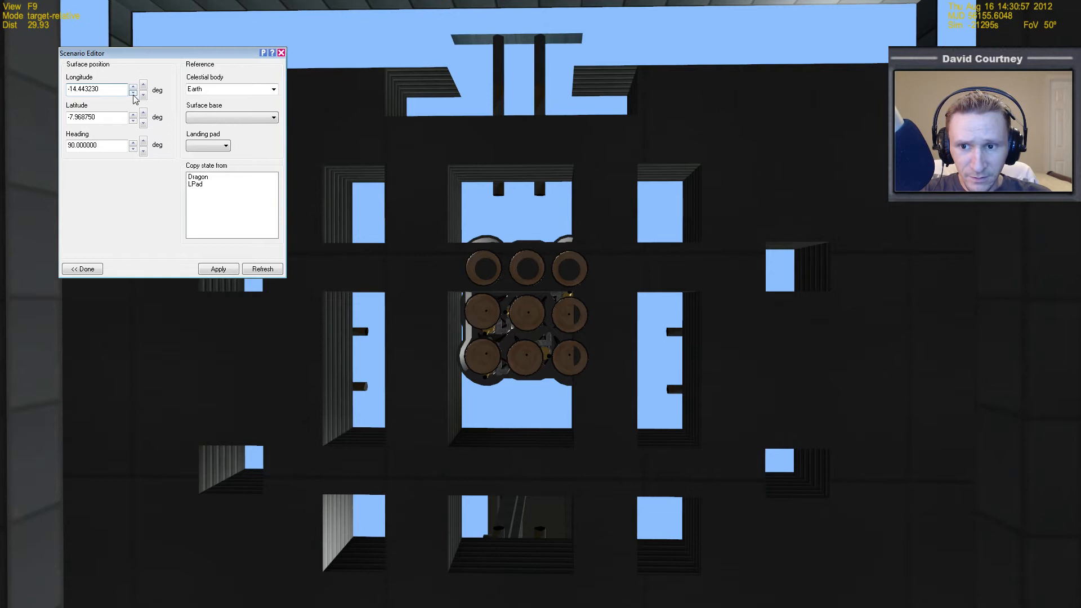
Refine the F9's longitude to -14.443243° so the engines sit within the mount opening.
{"action": "left_click", "coordinate": [133, 94]}
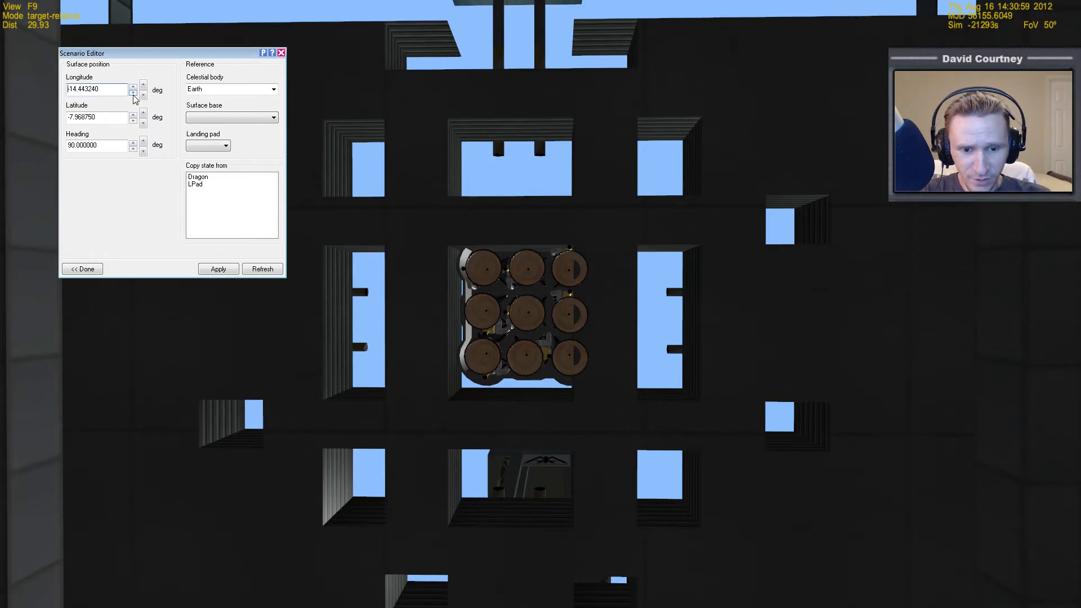
{"action": "left_click", "coordinate": [143, 93]}
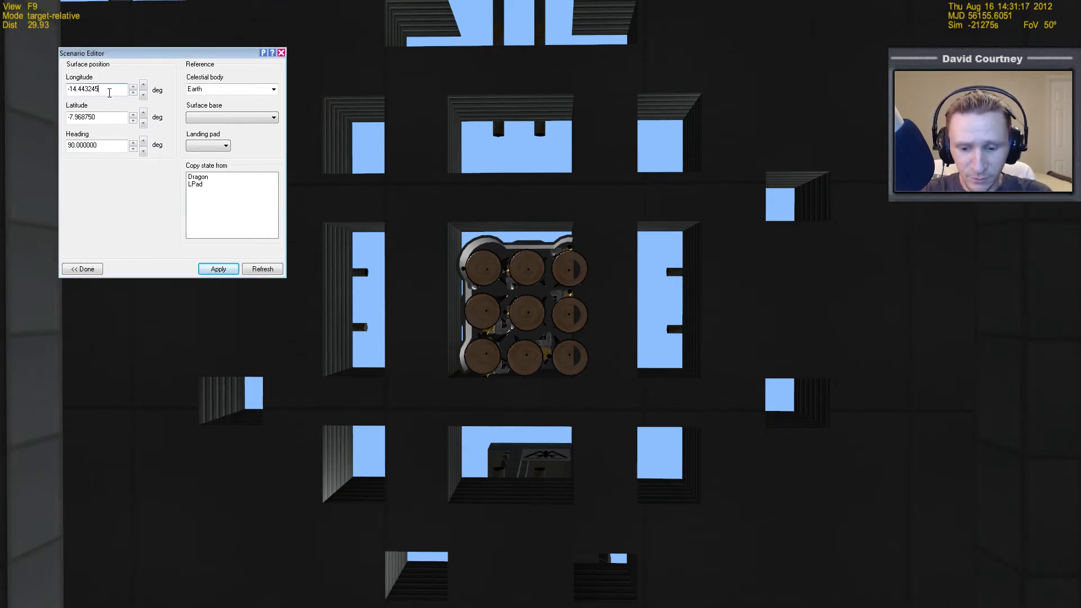
{"action": "left_click", "coordinate": [217, 269]}
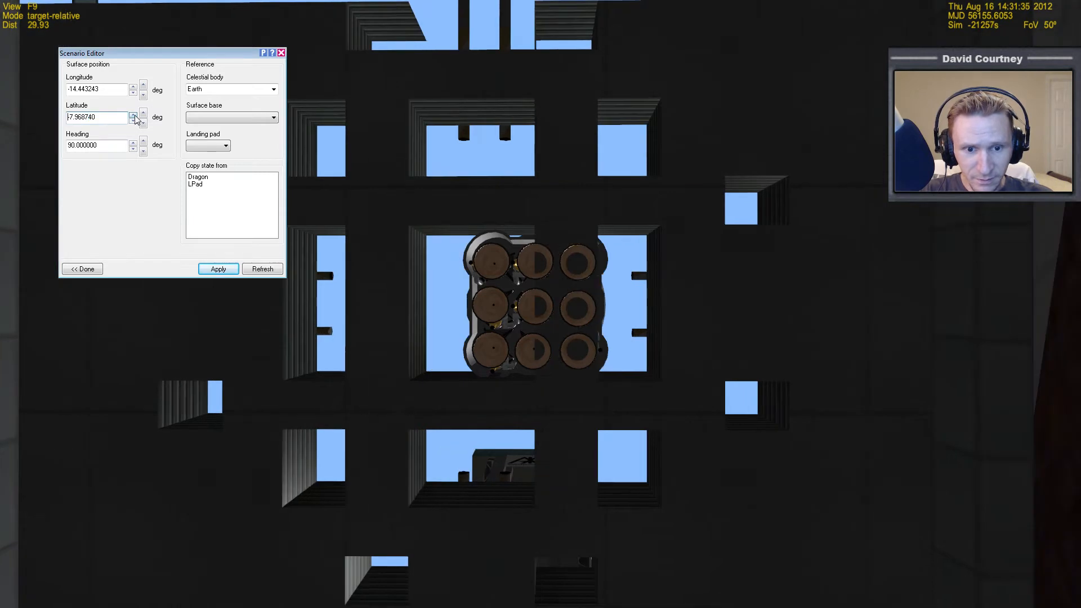
Set the F9's latitude to -7.968755° and apply the new coordinates.
{"action": "left_click", "coordinate": [133, 120]}
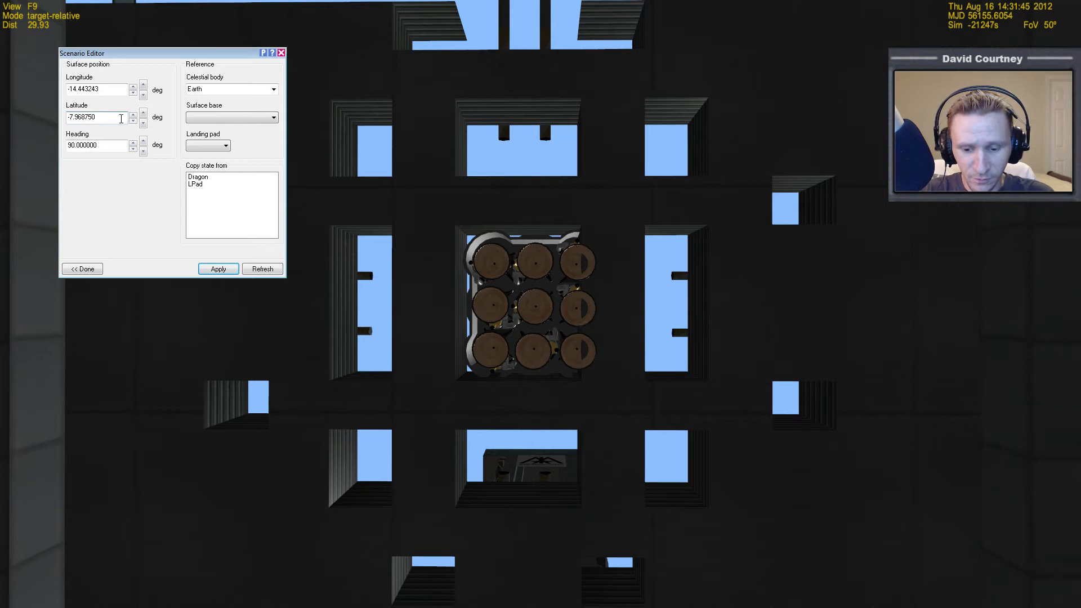
{"action": "left_click", "coordinate": [217, 269]}
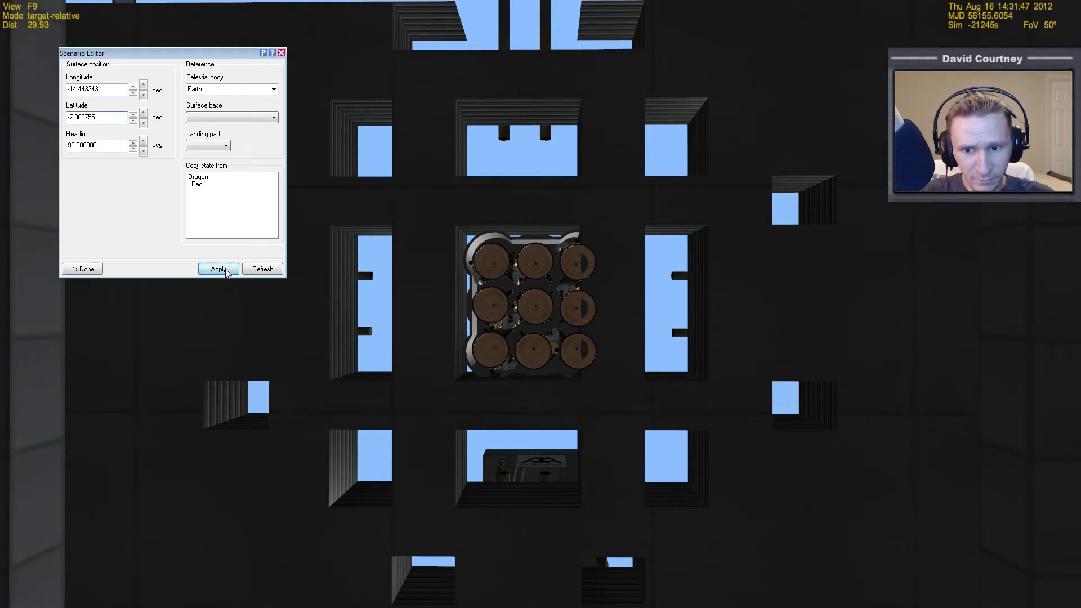
{"action": "left_click", "coordinate": [217, 269]}
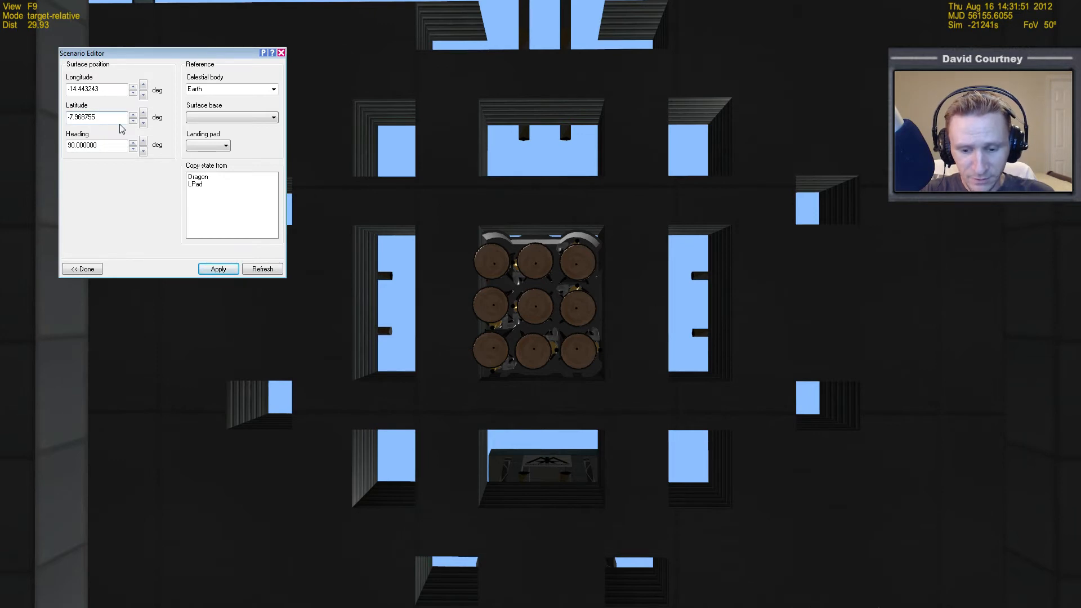
{"action": "left_click", "coordinate": [218, 269]}
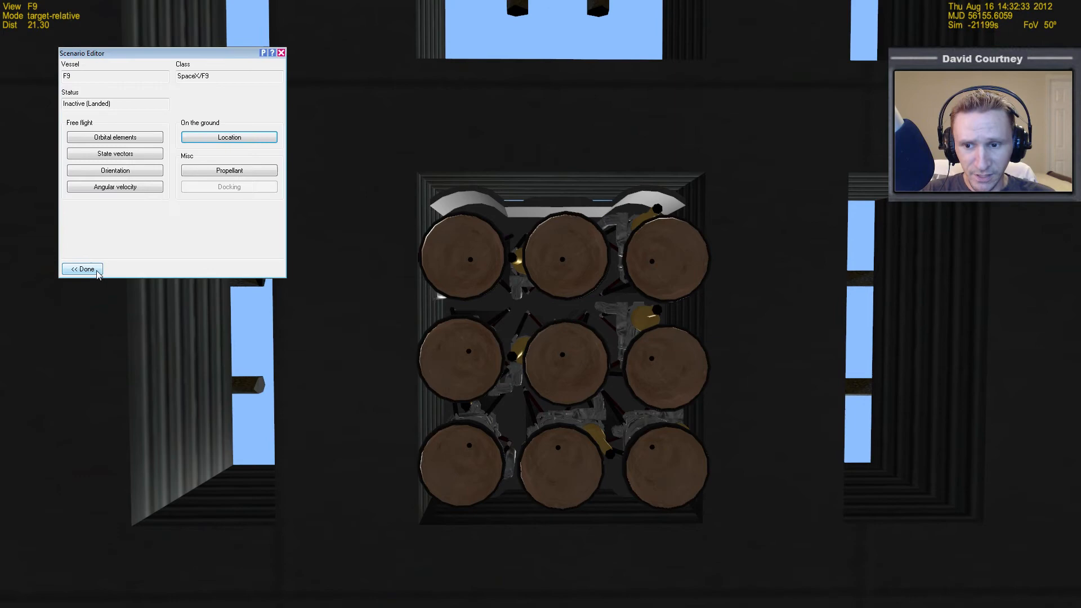
Close the scenario editor with Done, returning to the F9 cockpit at 14.44°W, 7.97°S.
{"action": "left_click", "coordinate": [81, 269]}
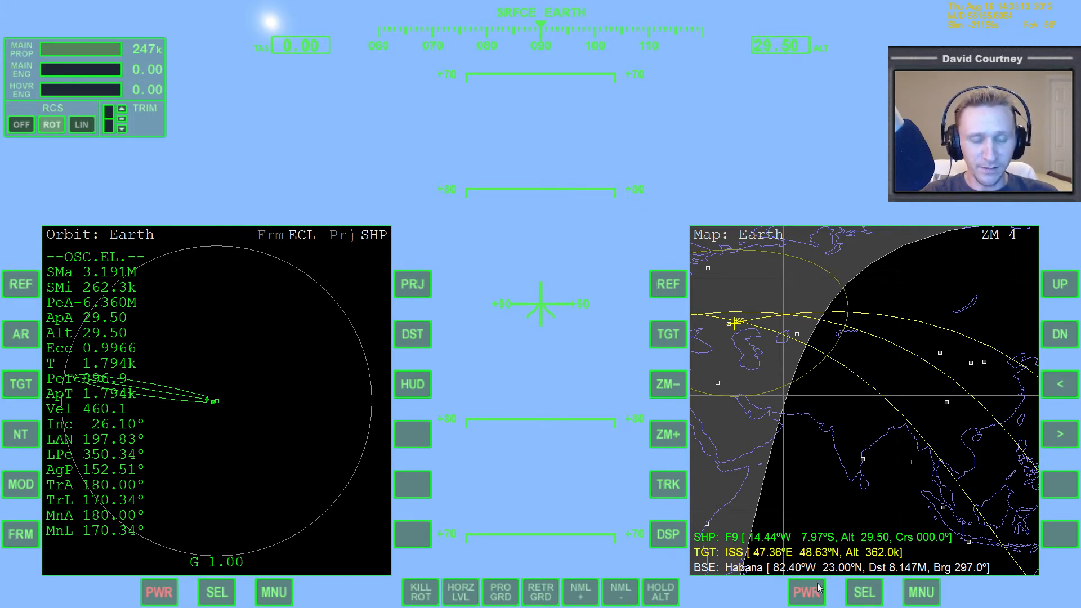
Switch the cockpit MFDs so the left shows Orbit and the right shows Map.
{"action": "left_click", "coordinate": [665, 333]}
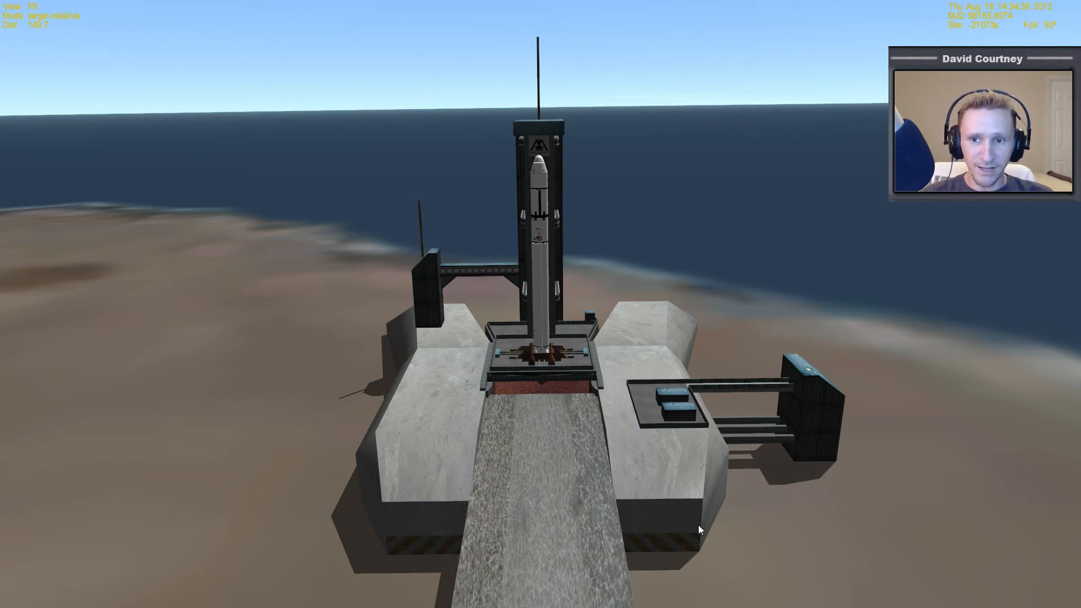
{"action": "mouse_move", "coordinate": [696, 502]}
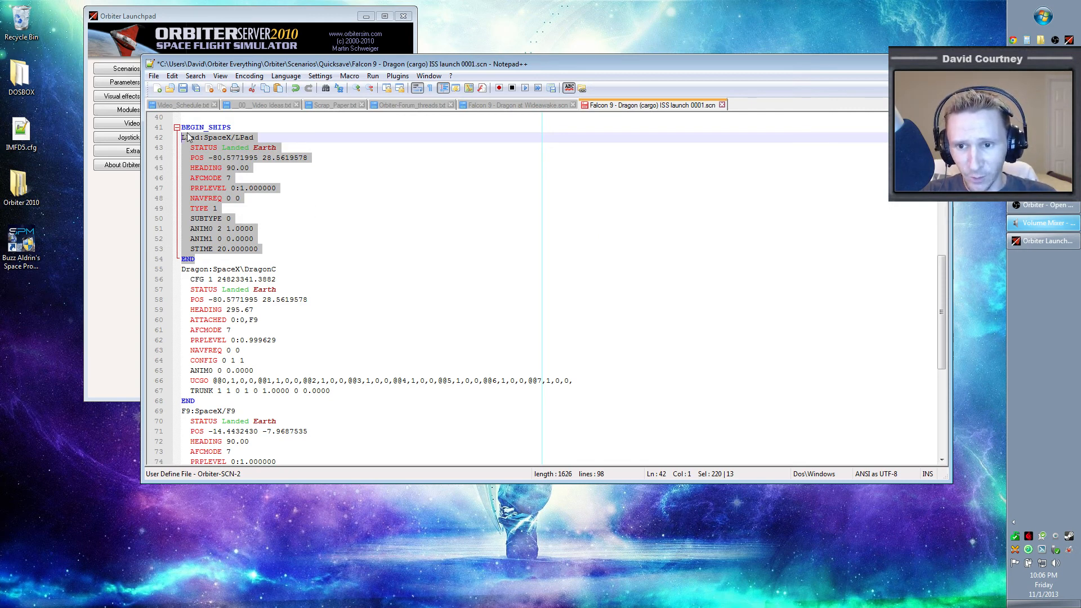
Delete the selected LPad:SpaceX/LPad vessel block so Dragon, F9 and ISS remain.
{"action": "key", "text": "Delete"}
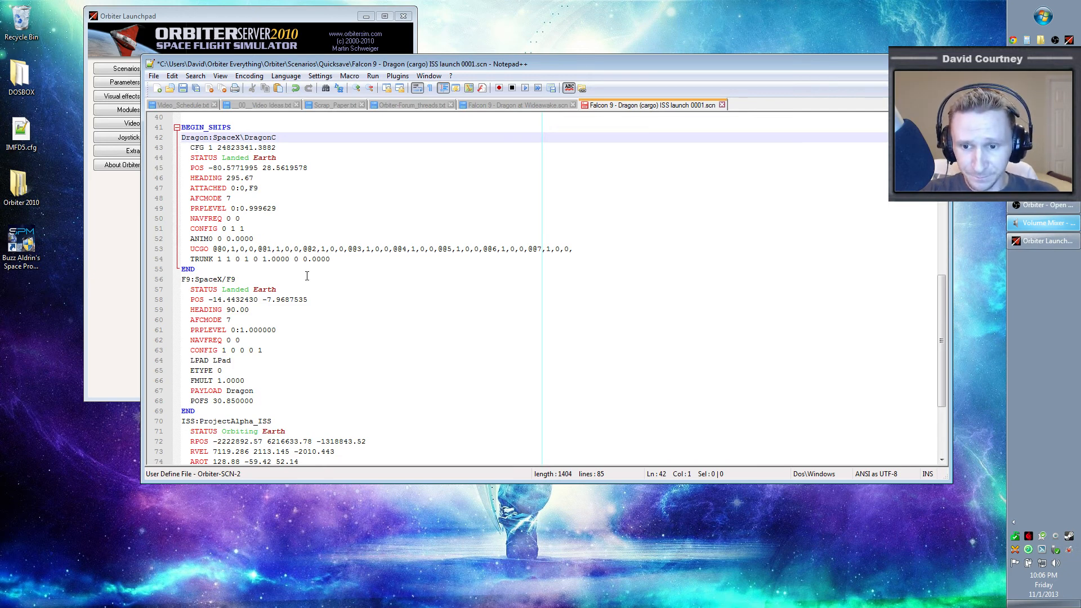
{"action": "scroll", "scroll_direction": "down", "scroll_amount": 3}
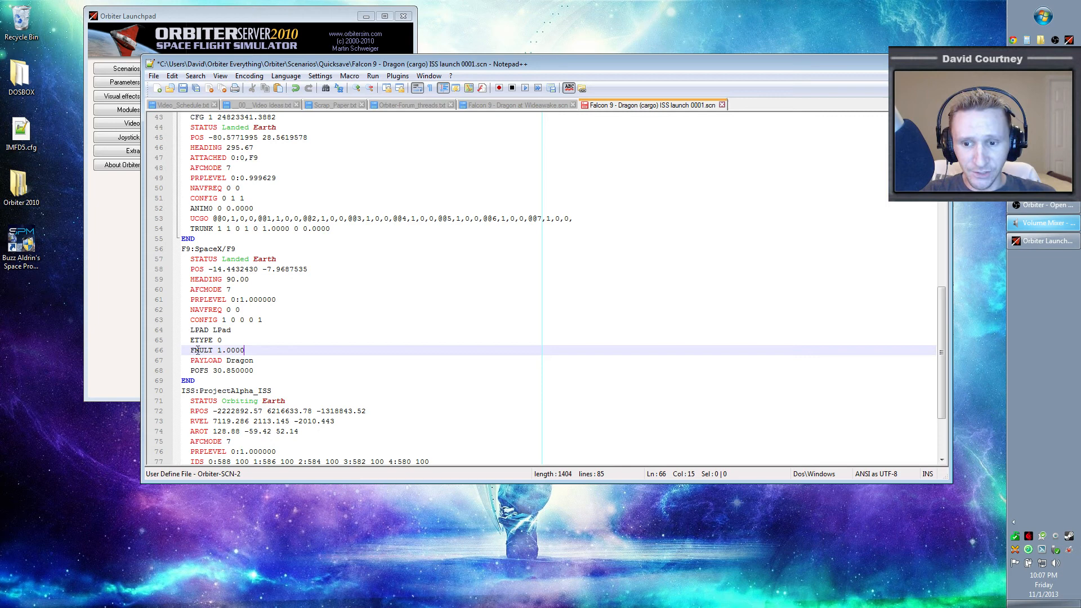
Select the F9 block's FMULT value to change it from 1.0000 to 0.0000.
{"action": "double_click", "coordinate": [201, 349]}
{"action": "type", "text": "0"}
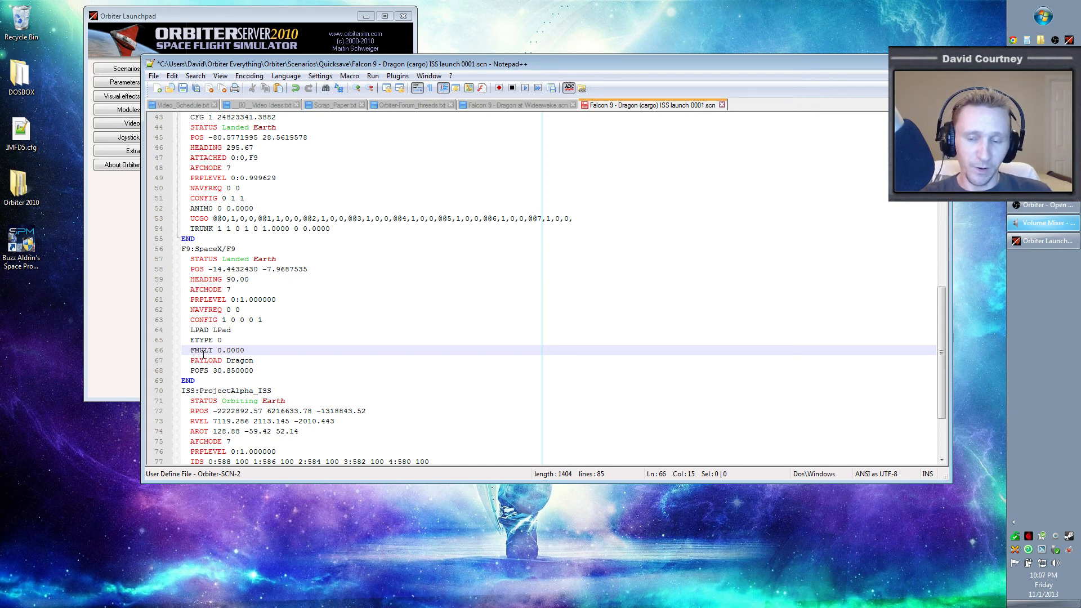
{"action": "double_click", "coordinate": [218, 350]}
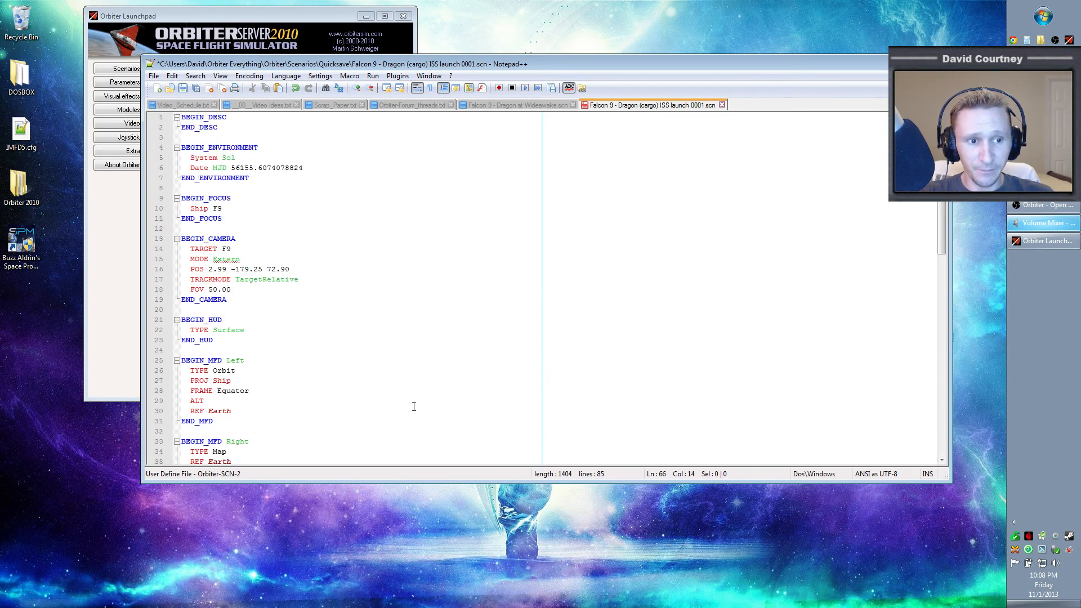
In the launchpad's Quicksave folder, select 'Falcon 9 - Dragon (cargo) ISS launch 0001'.
{"action": "left_click", "coordinate": [184, 87]}
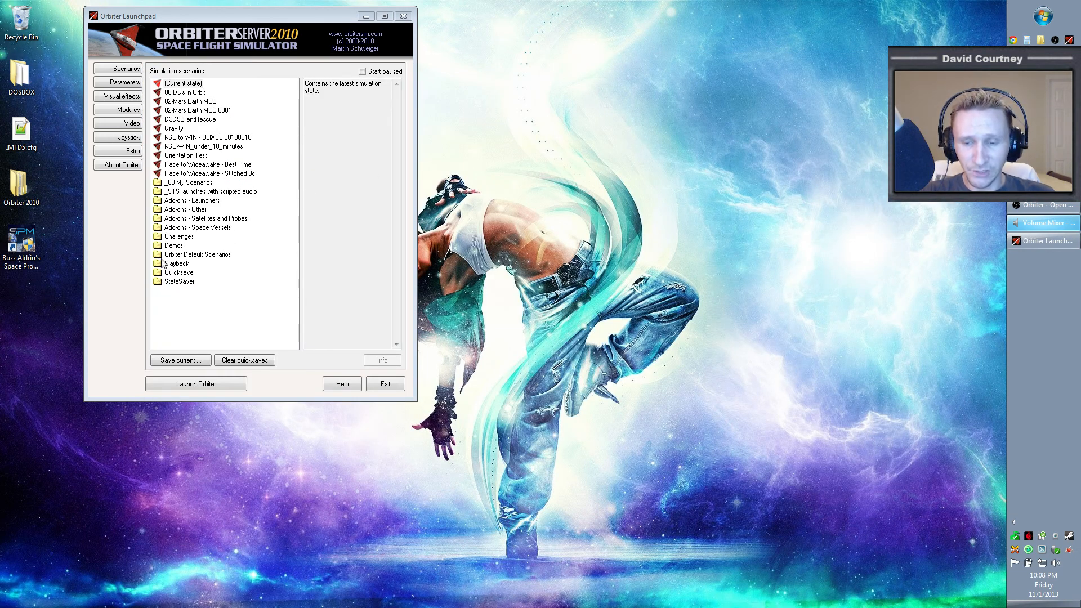
{"action": "left_click", "coordinate": [177, 272]}
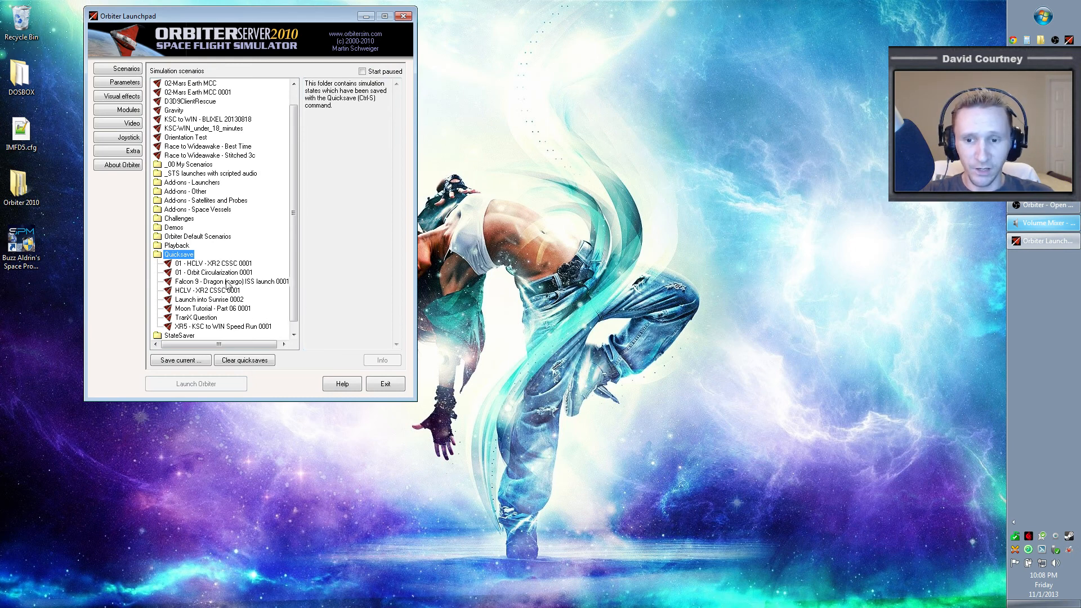
{"action": "left_click", "coordinate": [231, 281]}
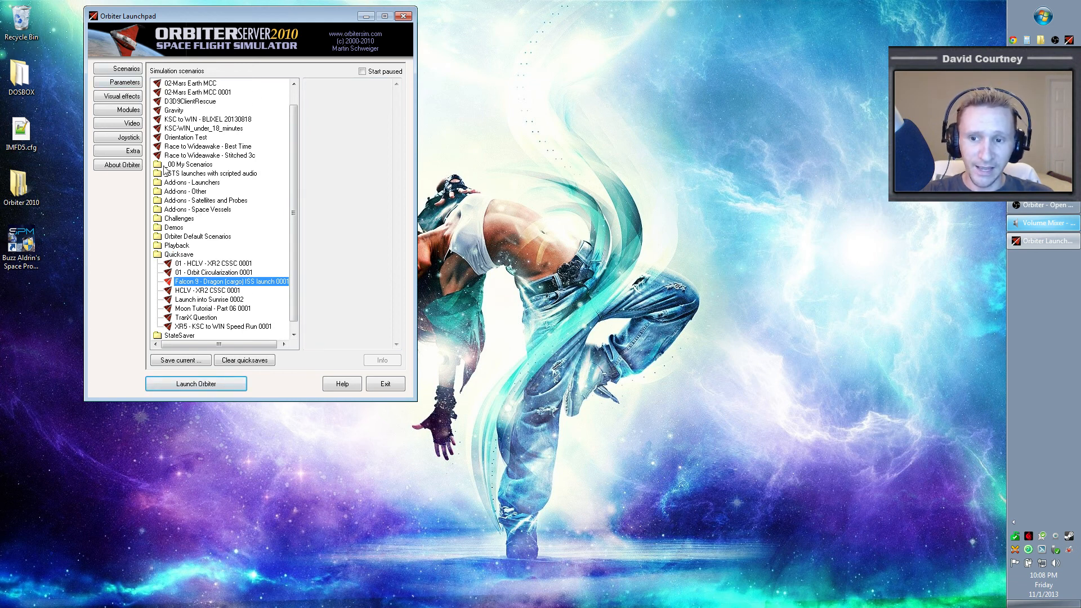
{"action": "left_click", "coordinate": [164, 165]}
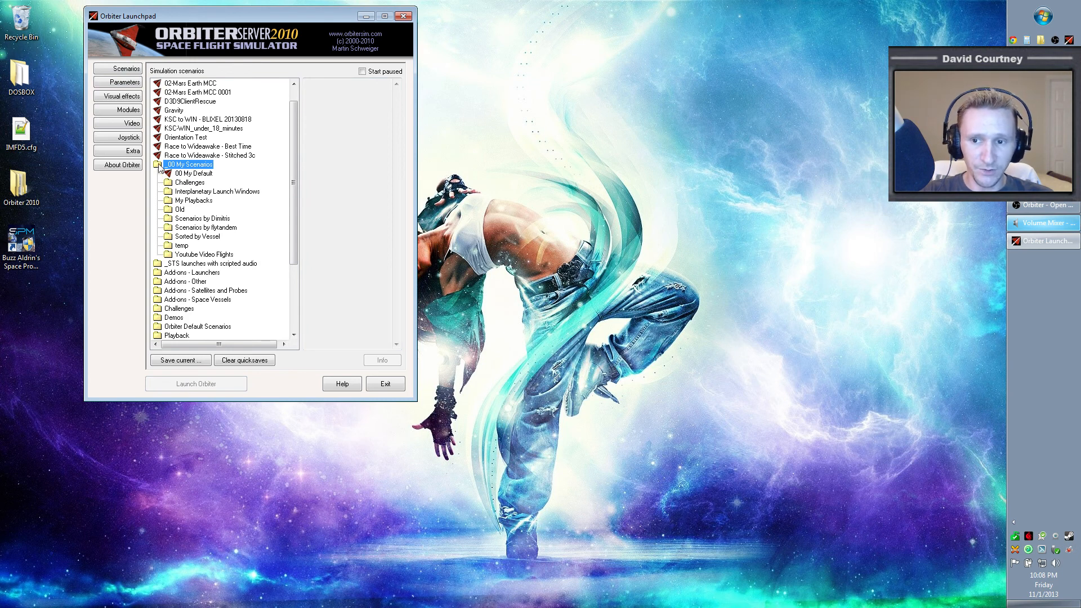
{"action": "left_click", "coordinate": [160, 164]}
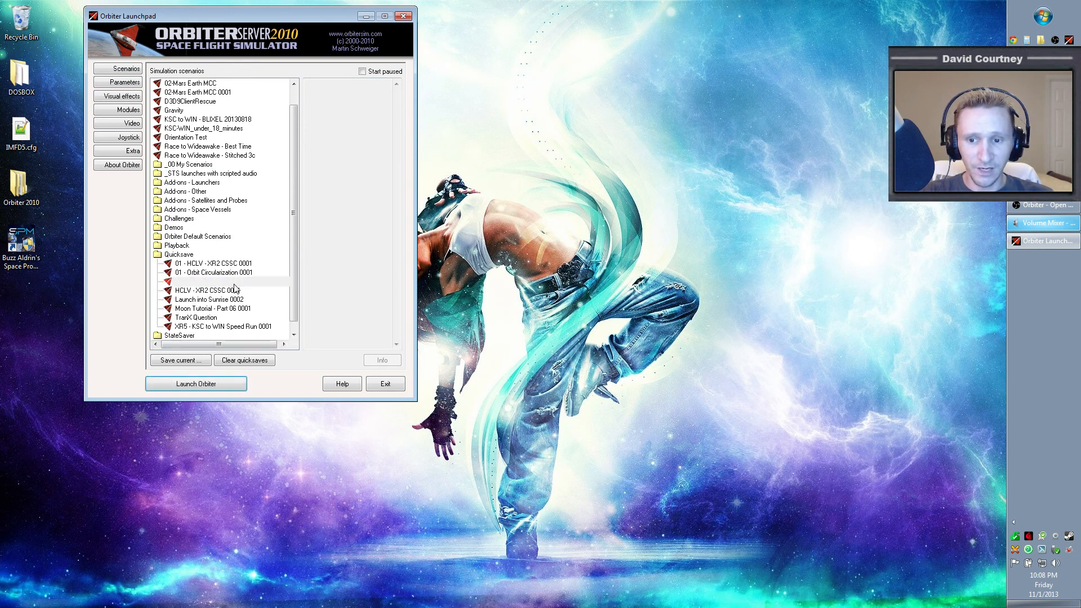
{"action": "left_click", "coordinate": [227, 281]}
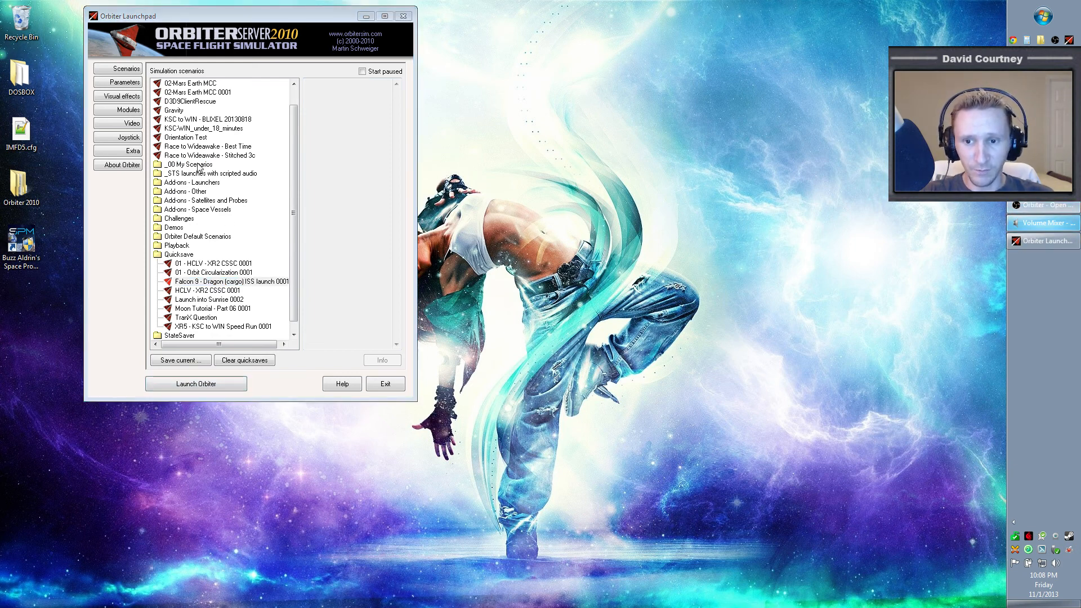
{"action": "left_click", "coordinate": [232, 280]}
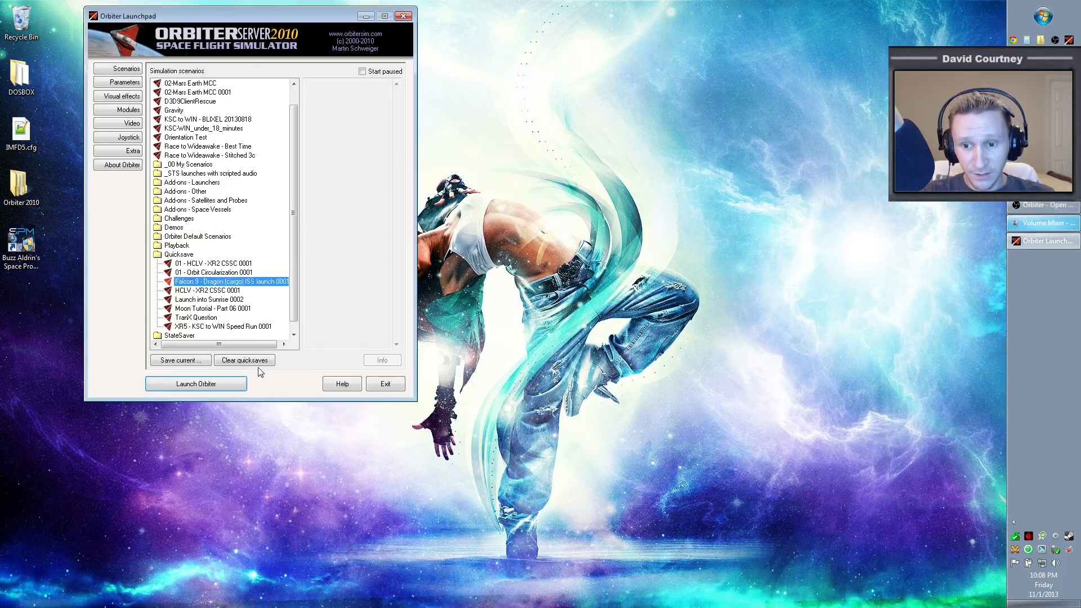
Launch Orbiter with the cleaned quicksave, showing the Falcon 9 on the Wideawake pad.
{"action": "left_click", "coordinate": [195, 383]}
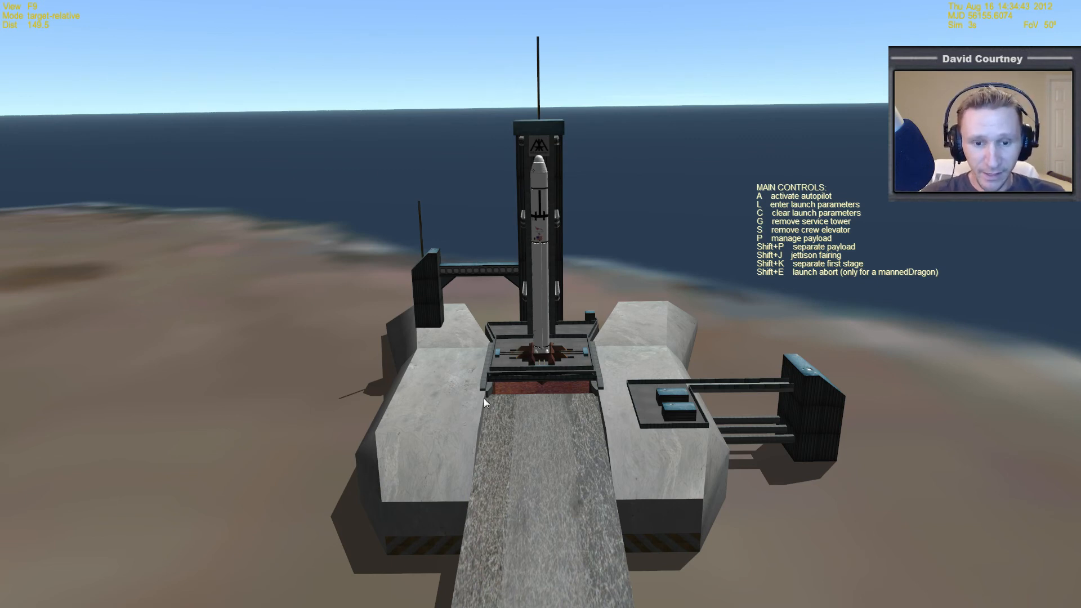
{"action": "mouse_move", "coordinate": [620, 538]}
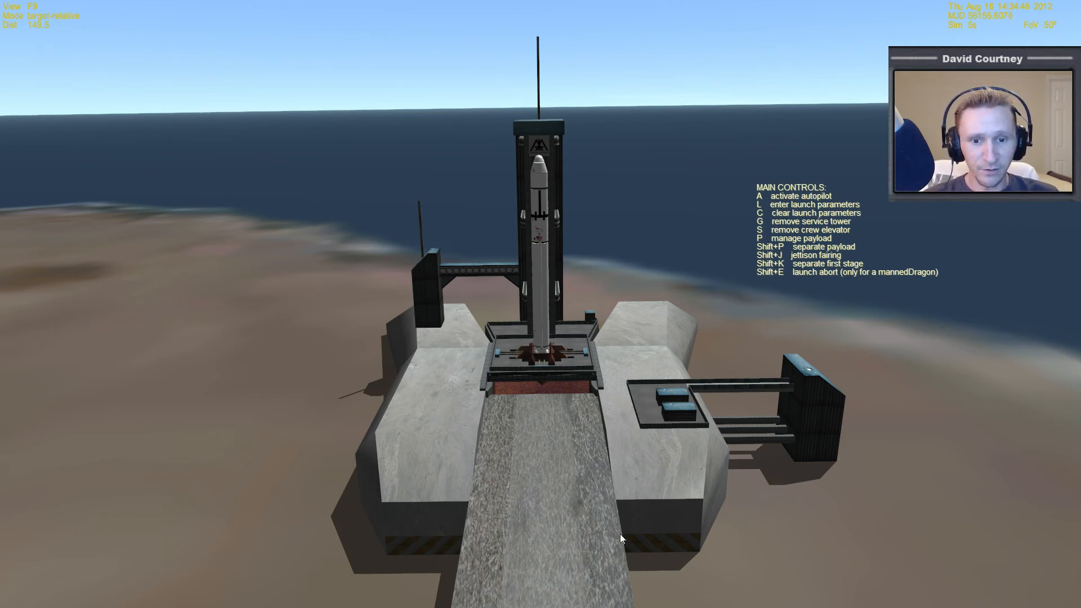
{"action": "mouse_move", "coordinate": [382, 294]}
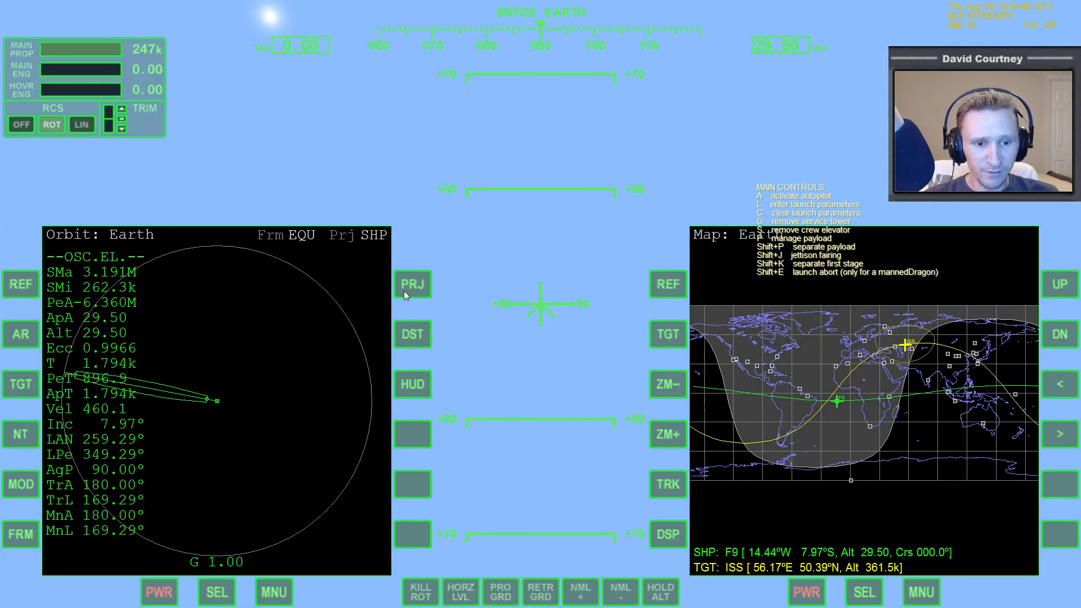
{"action": "mouse_move", "coordinate": [285, 483]}
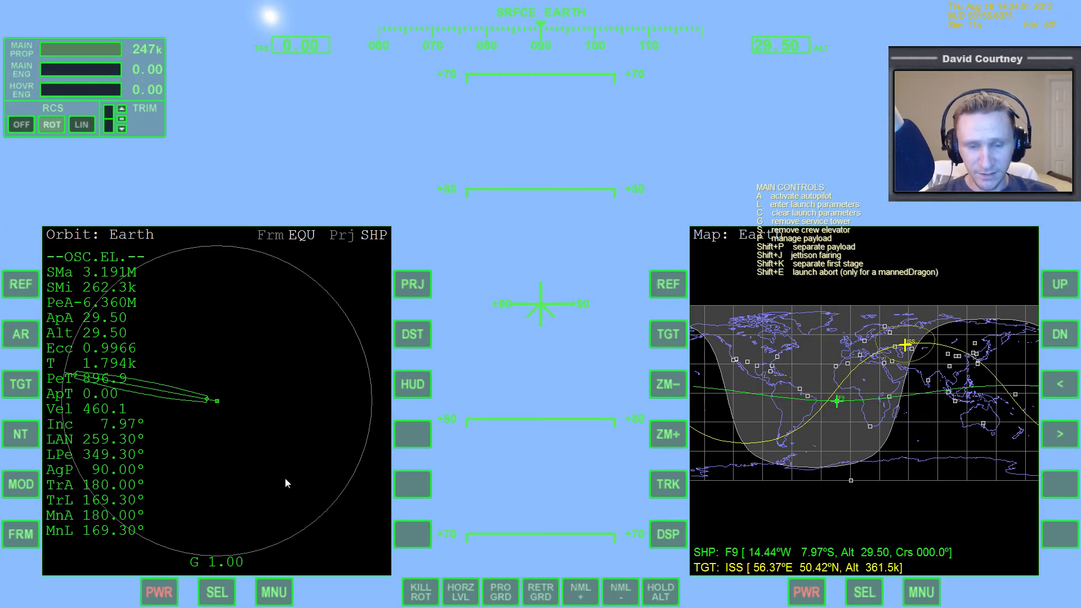
{"action": "mouse_move", "coordinate": [522, 418]}
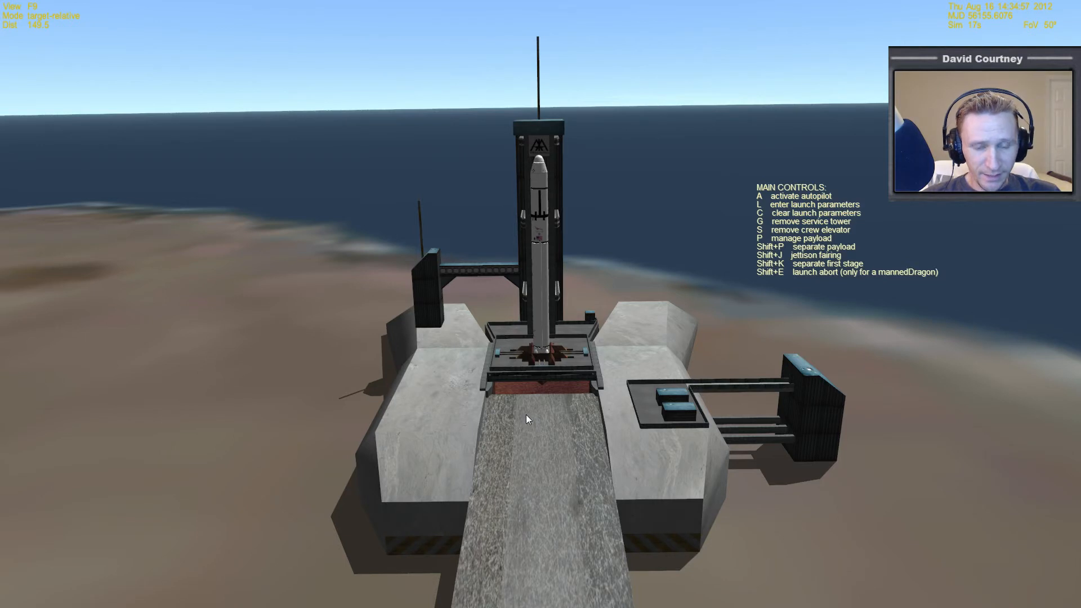
{"action": "mouse_move", "coordinate": [582, 420]}
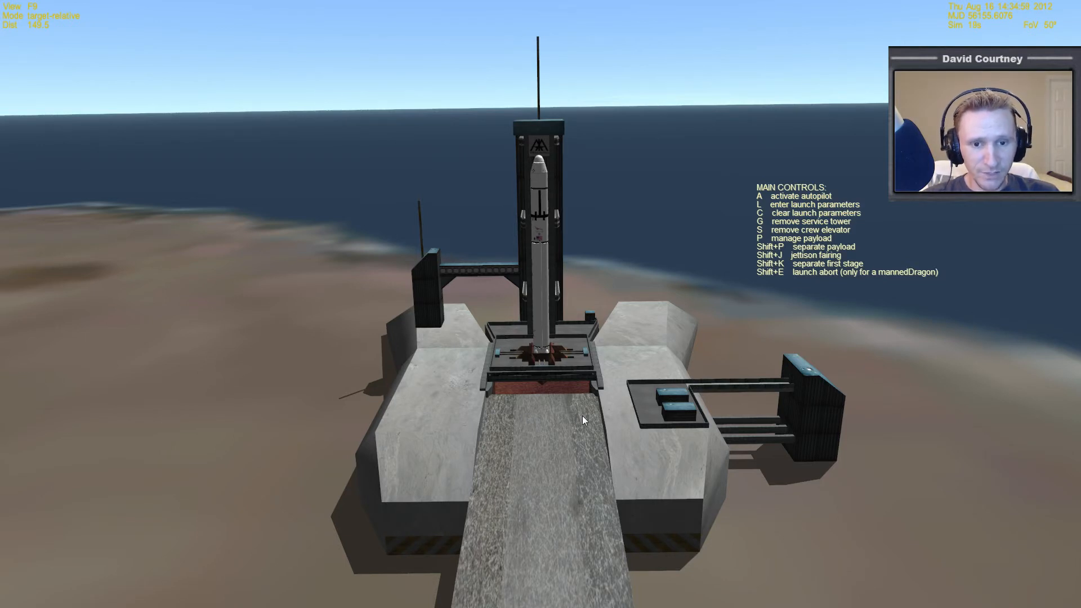
{"action": "mouse_move", "coordinate": [580, 329]}
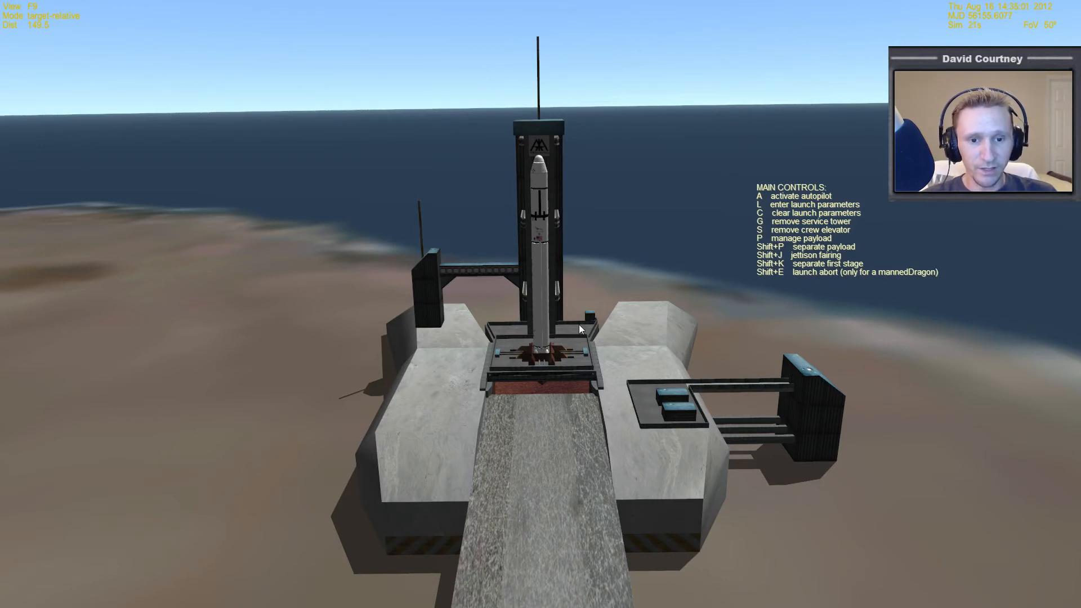